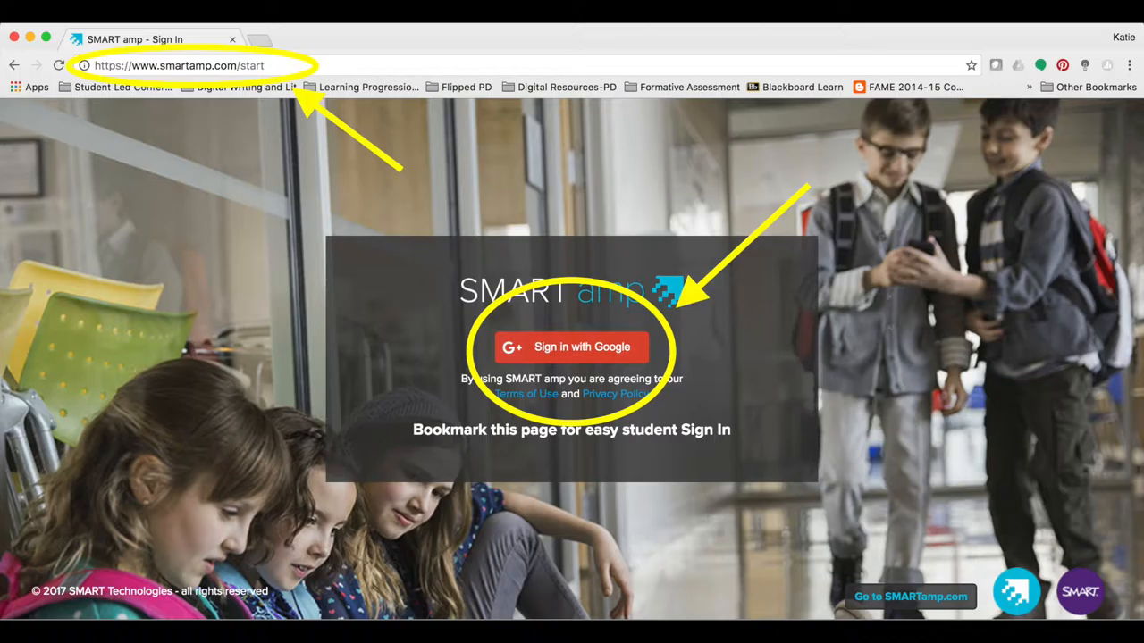
Step: Sign in to SMART amp with a Google account to reach the class list
click(570, 347)
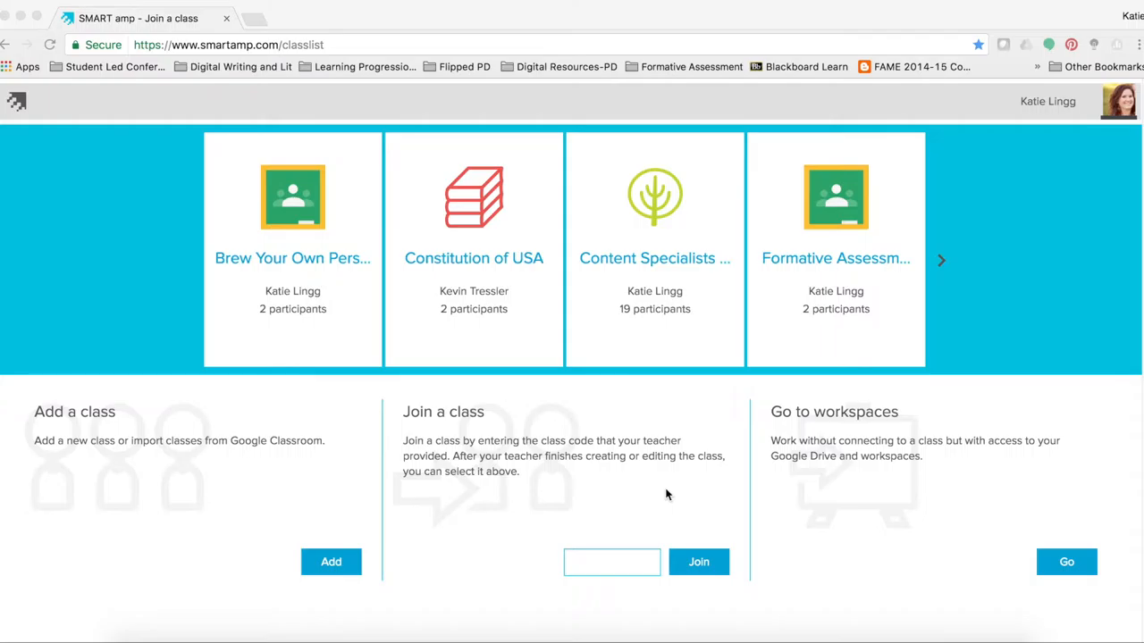
mouse_move(746, 476)
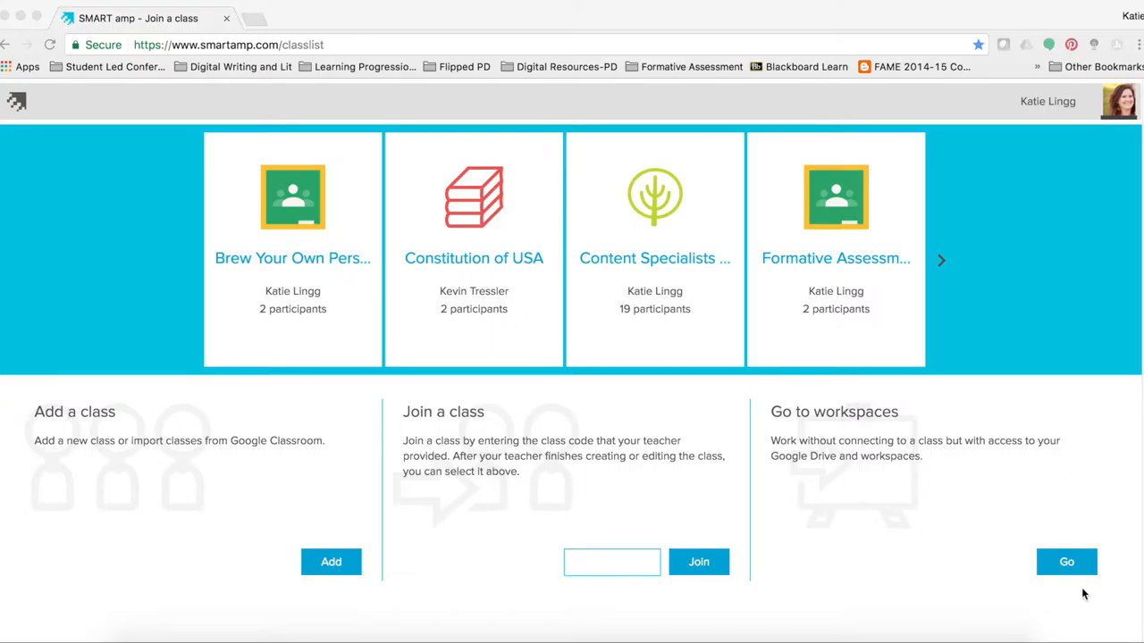
Step: Go to the My Drive workspace list without connecting to a class
click(1072, 561)
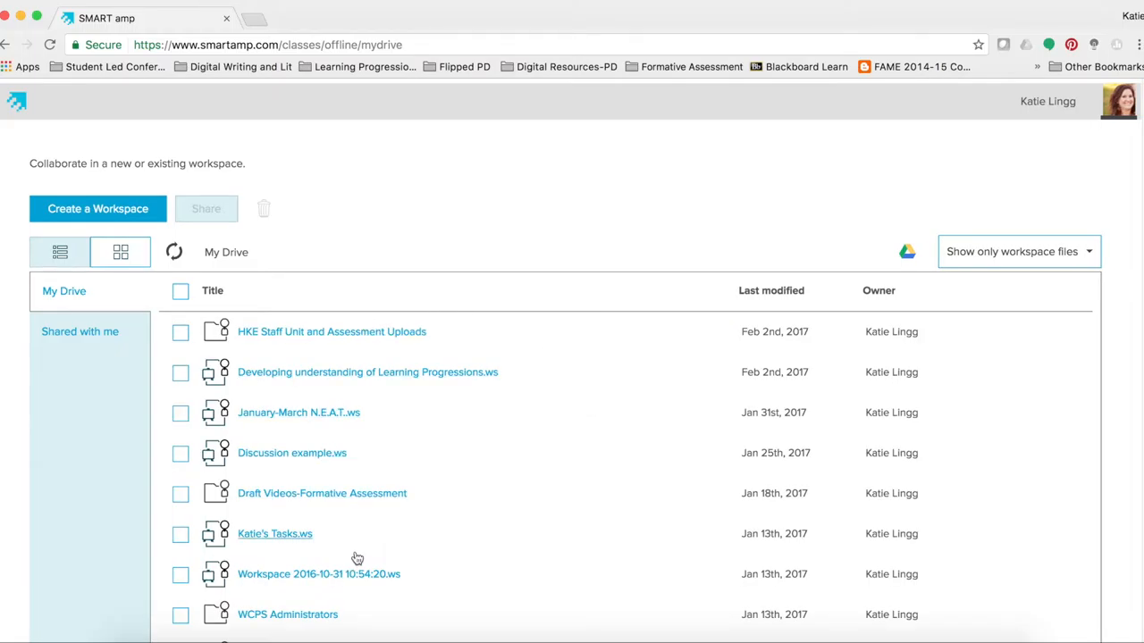
mouse_move(357, 552)
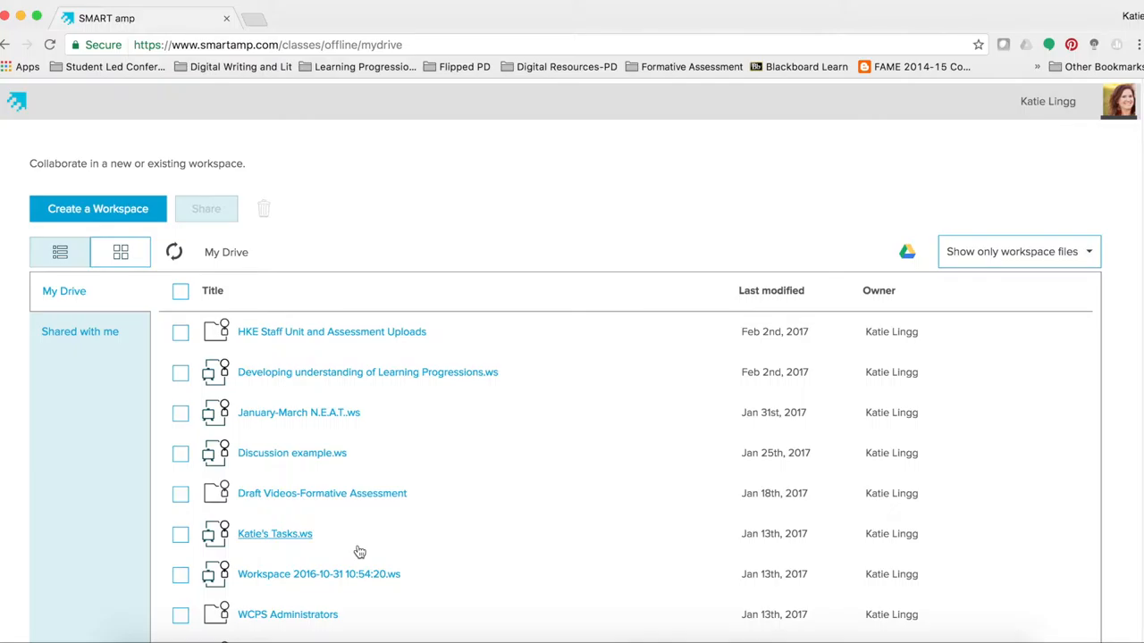
mouse_move(311, 496)
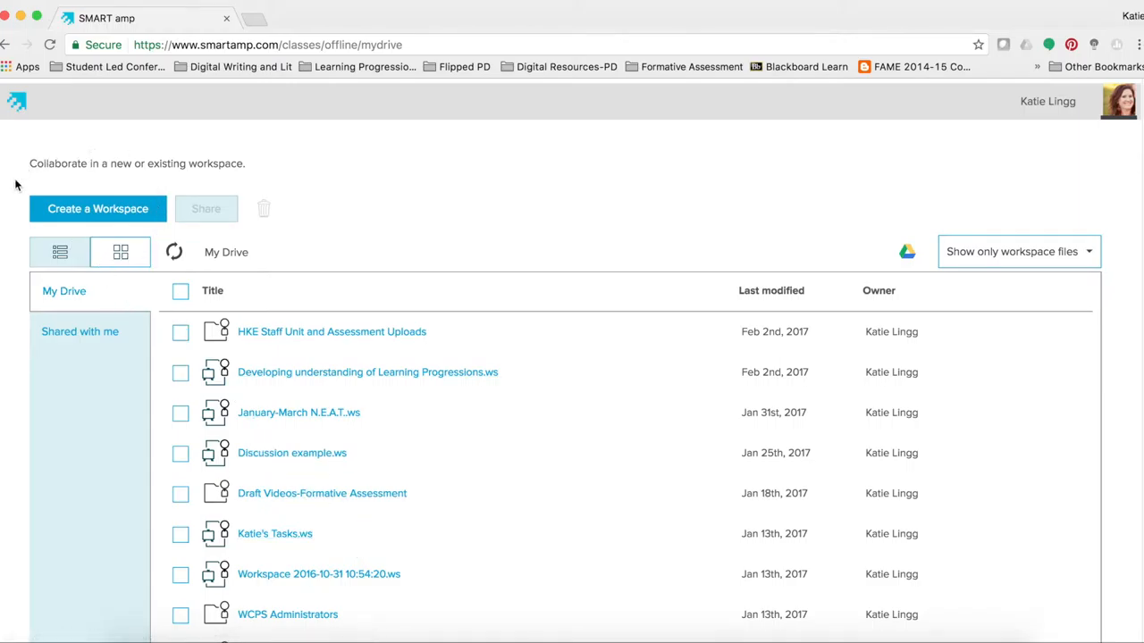
mouse_move(68, 218)
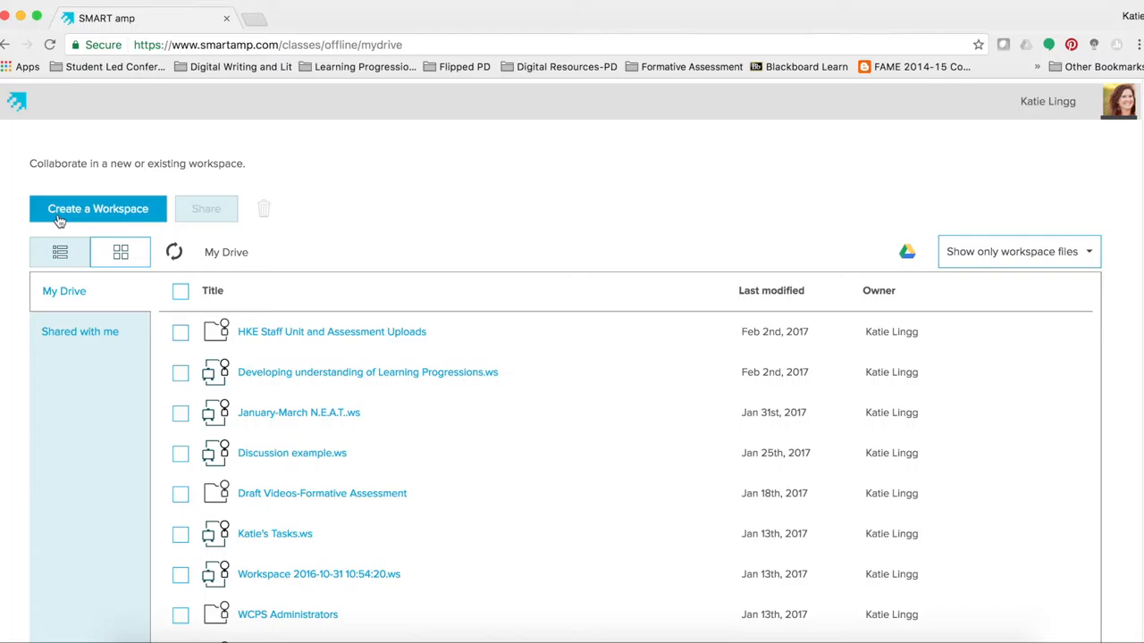
Step: Create the blank workspace 'Test Space Learning Progressions' in My Drive
click(97, 207)
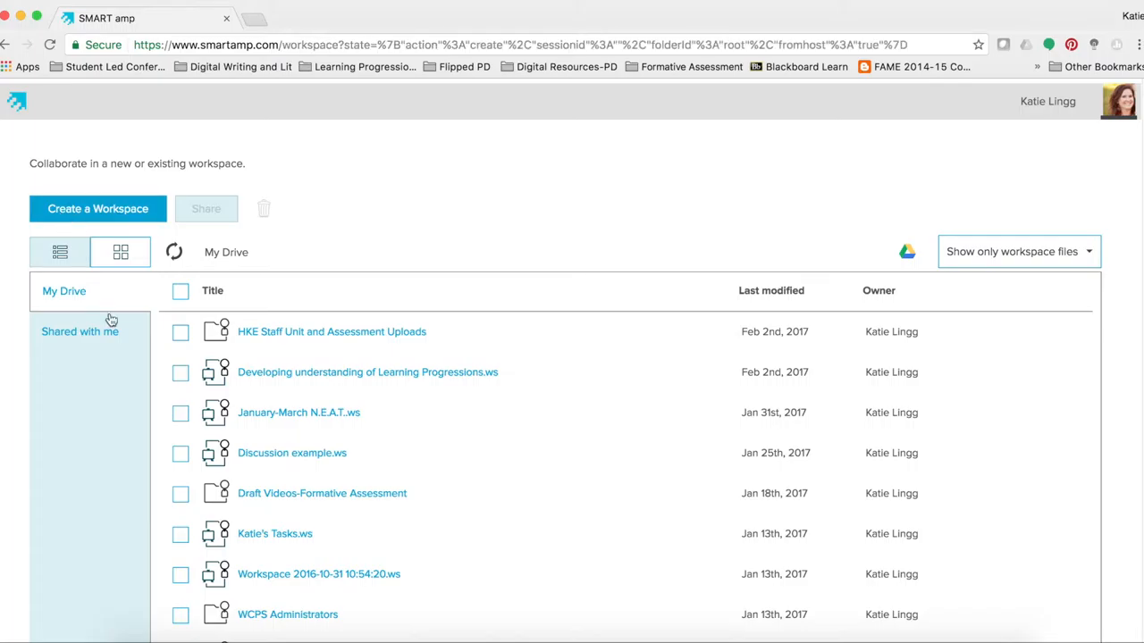
click(97, 207)
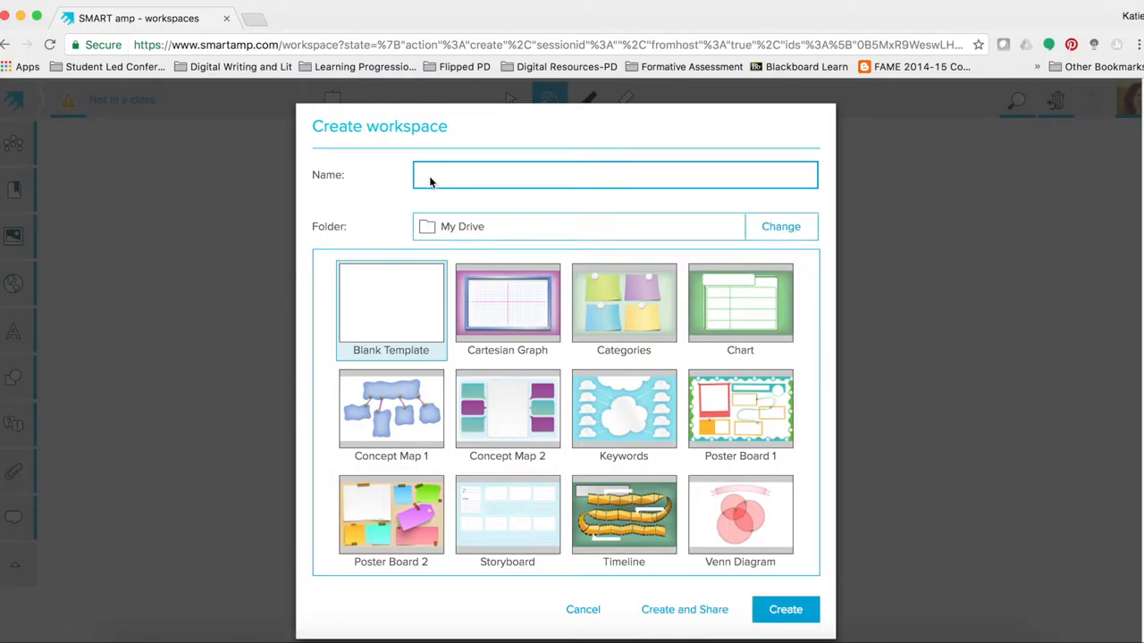
mouse_move(400, 358)
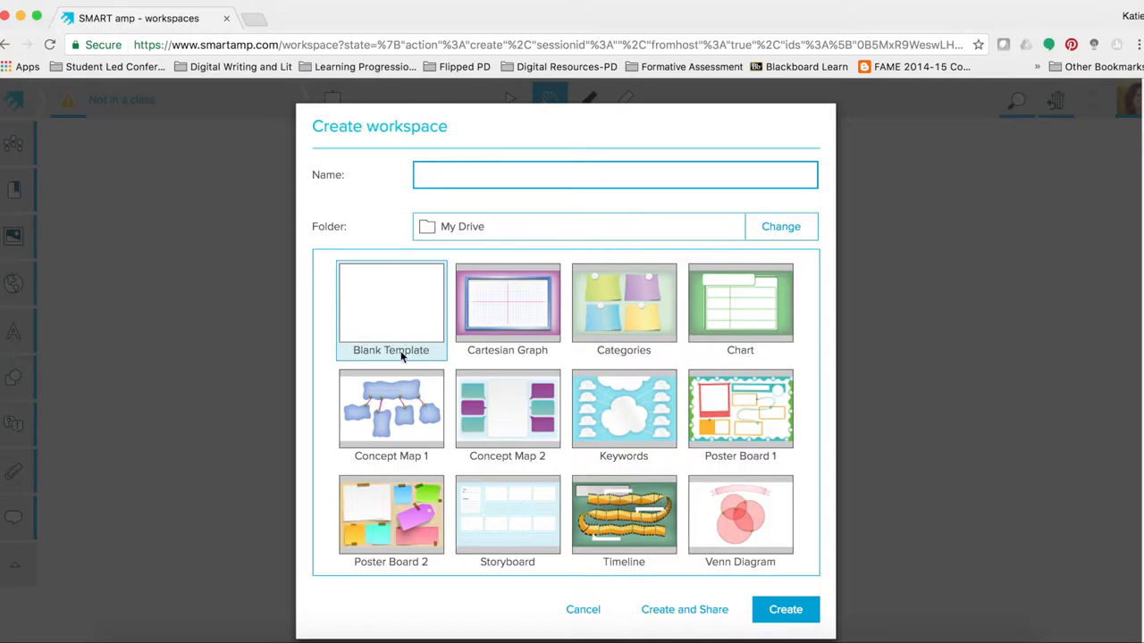
mouse_move(393, 364)
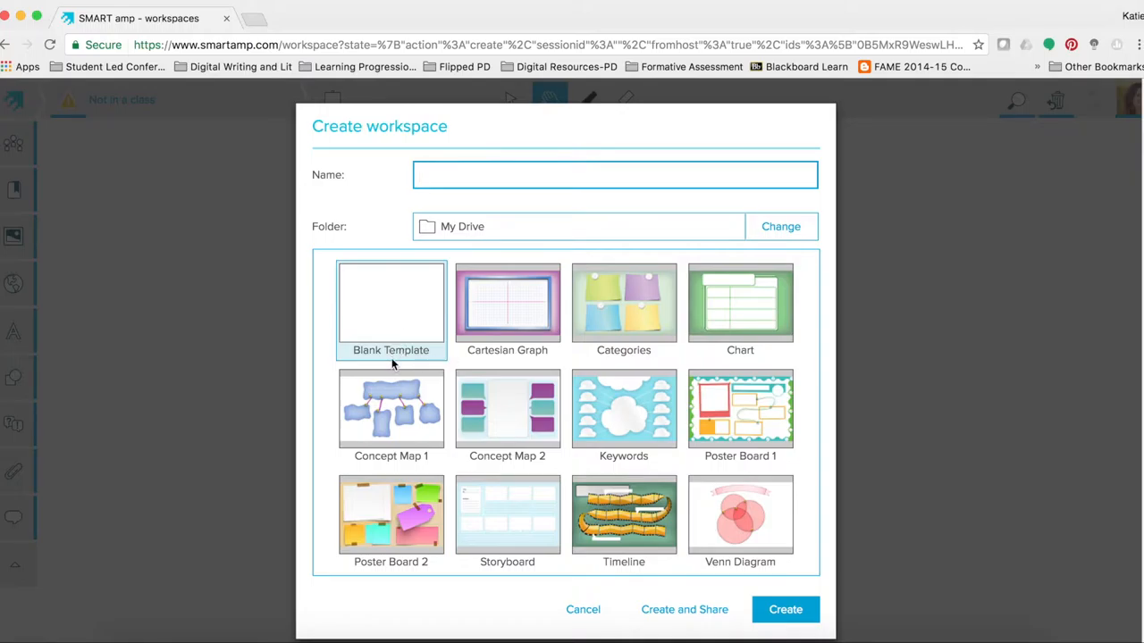
click(615, 175)
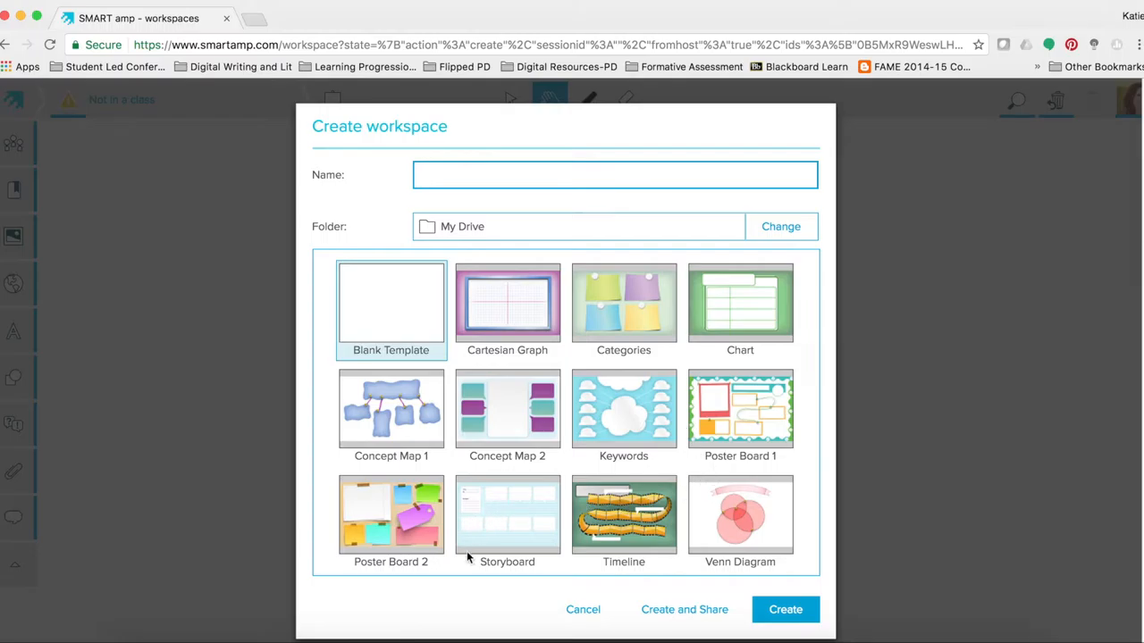
click(615, 175)
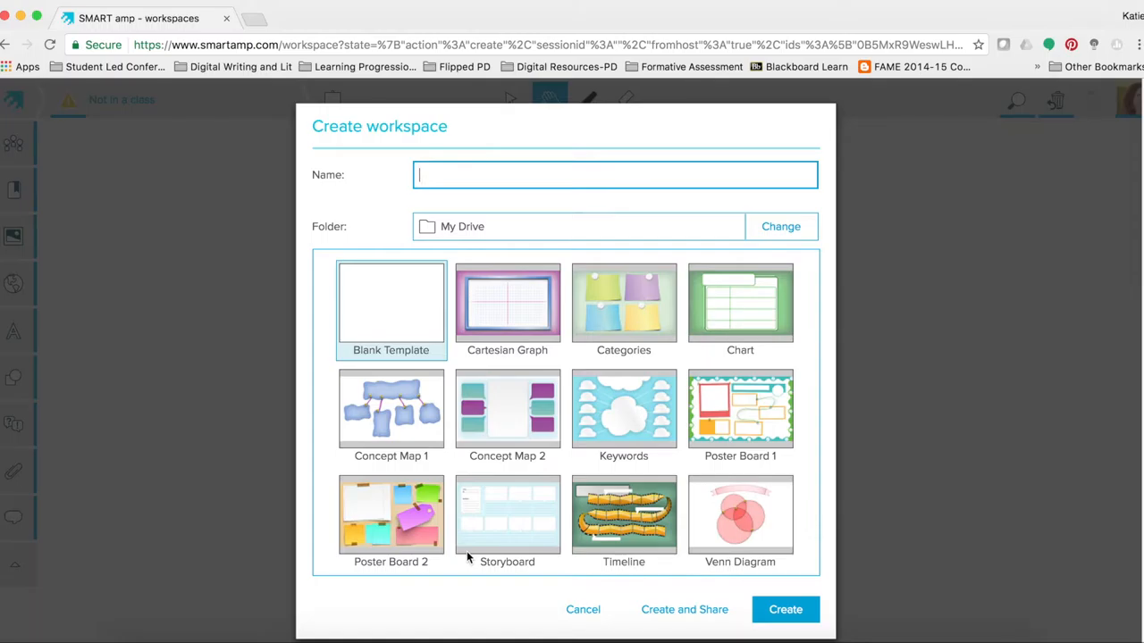
click(786, 610)
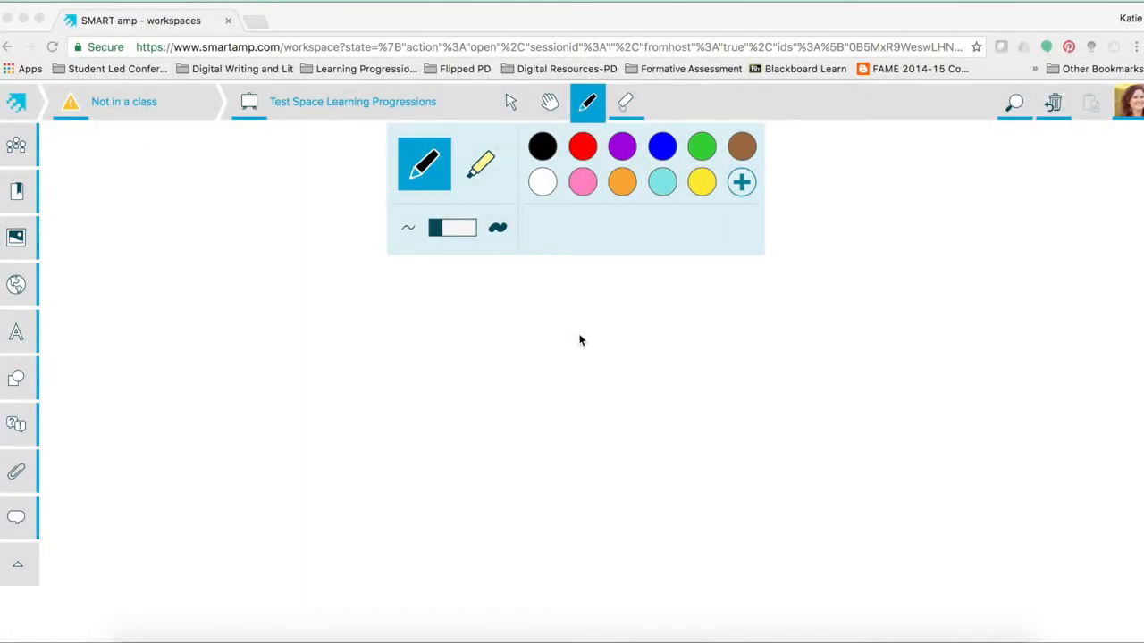
mouse_move(581, 427)
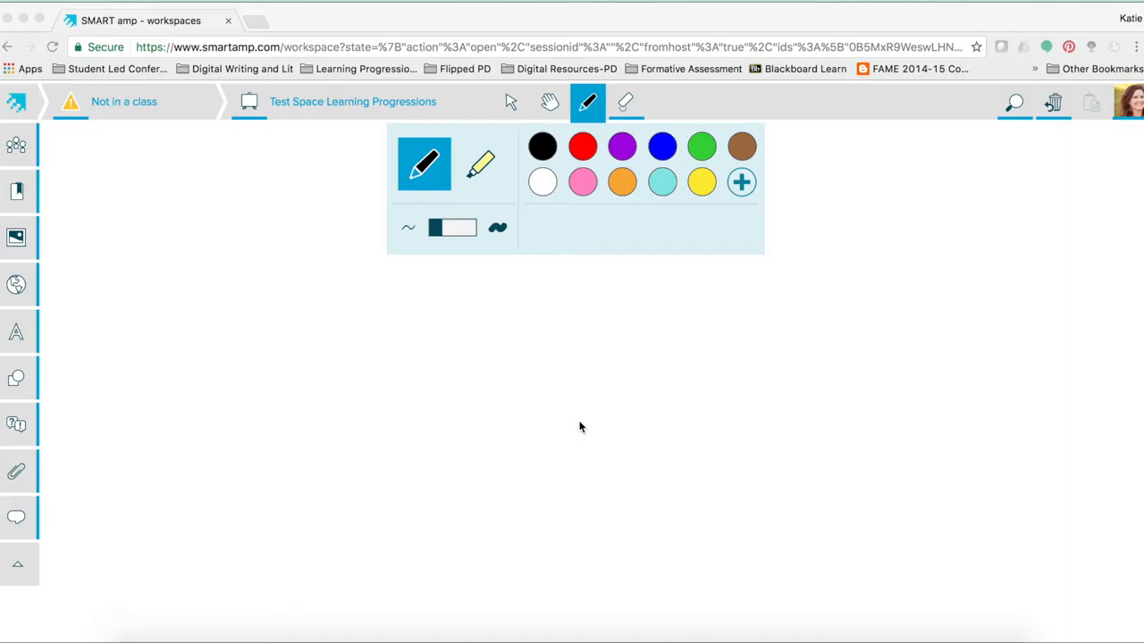
mouse_move(70, 278)
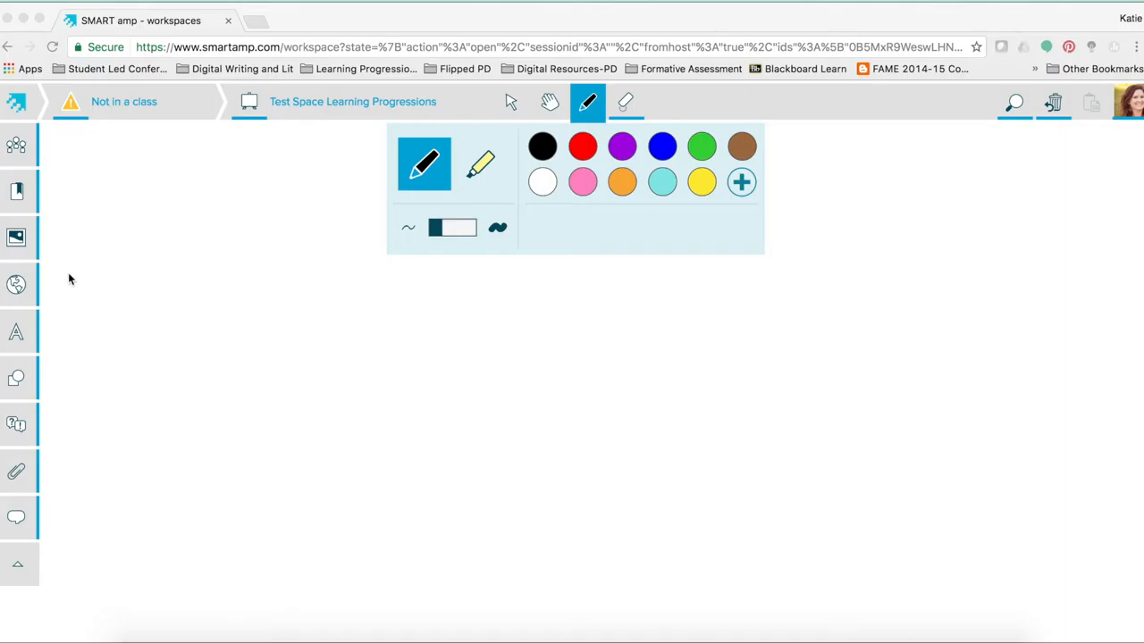
Step: Browse the Bookmarks, Images, Web content and Text sidebar panels
click(16, 191)
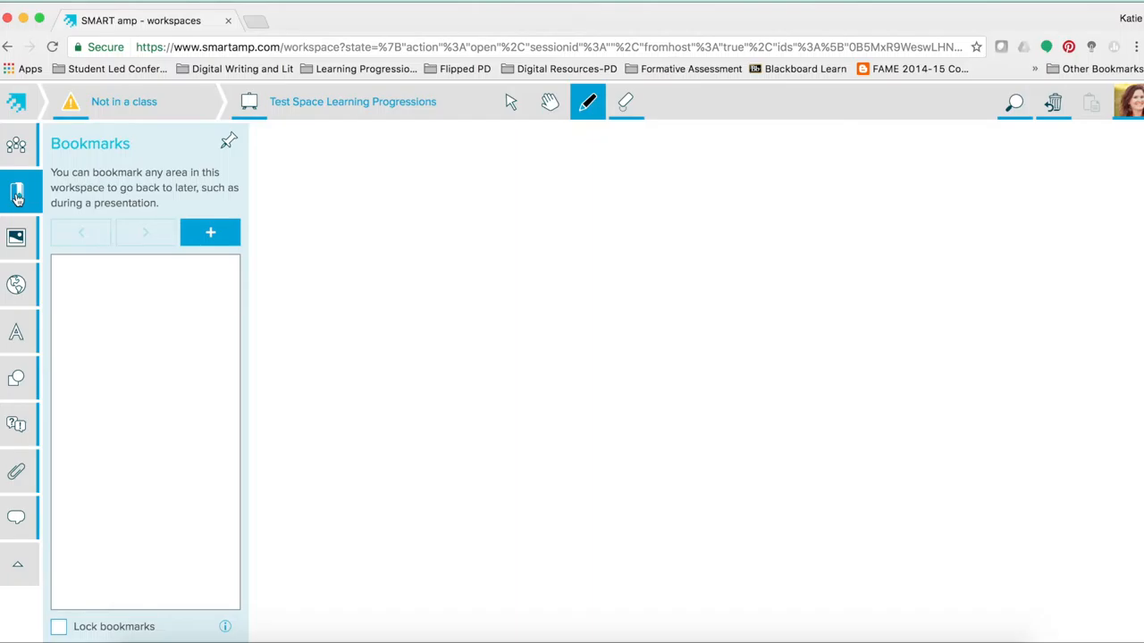
mouse_move(19, 243)
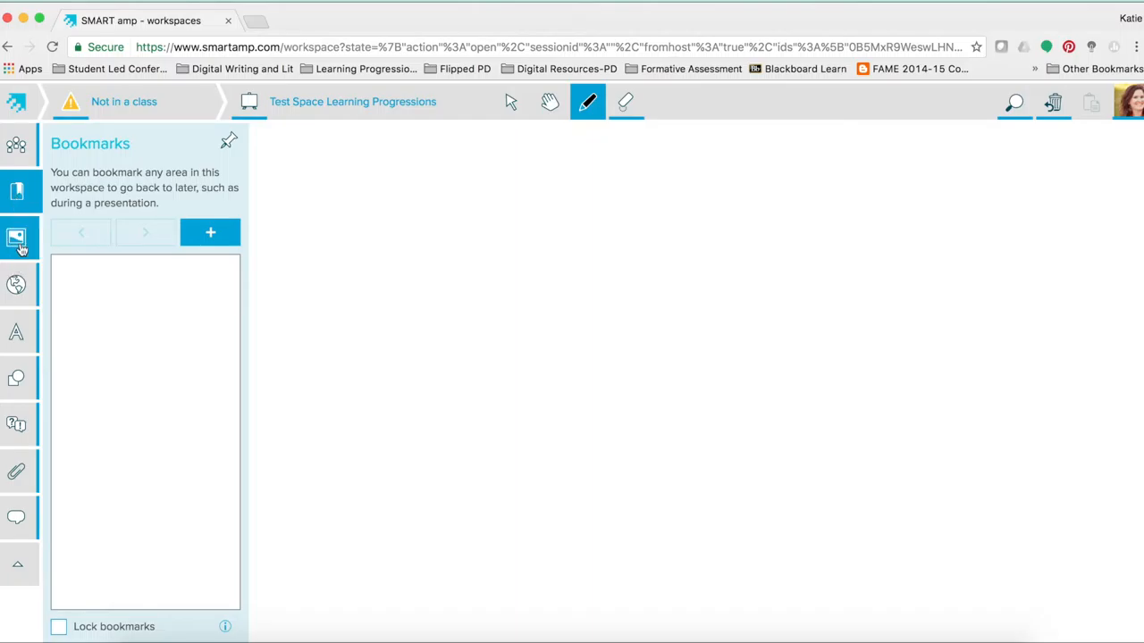
click(18, 236)
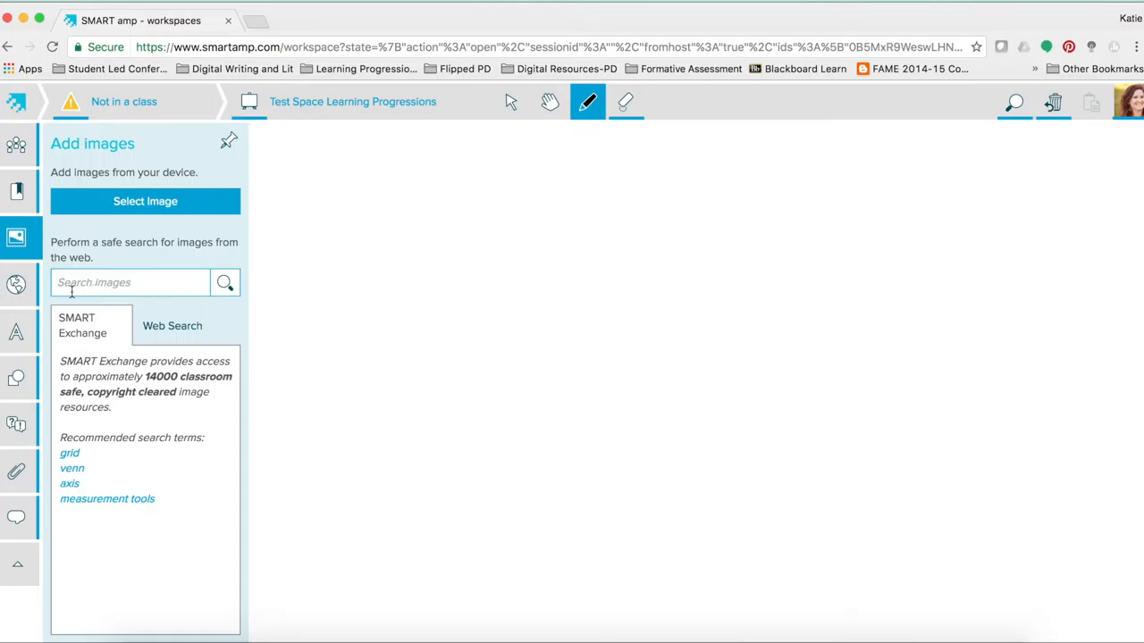
click(16, 284)
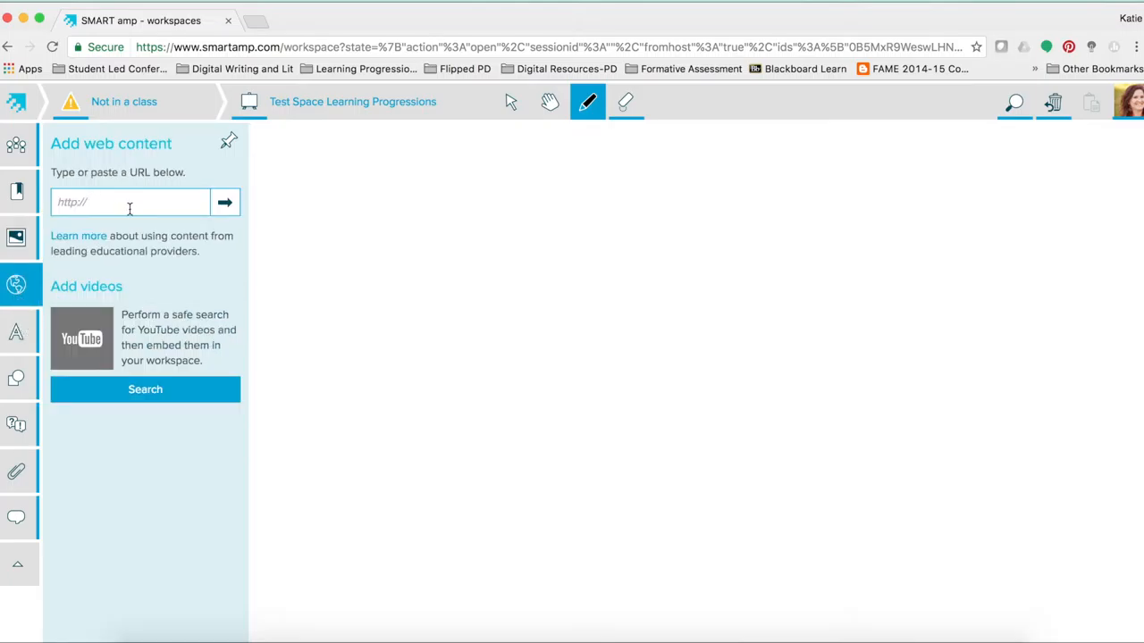
mouse_move(100, 383)
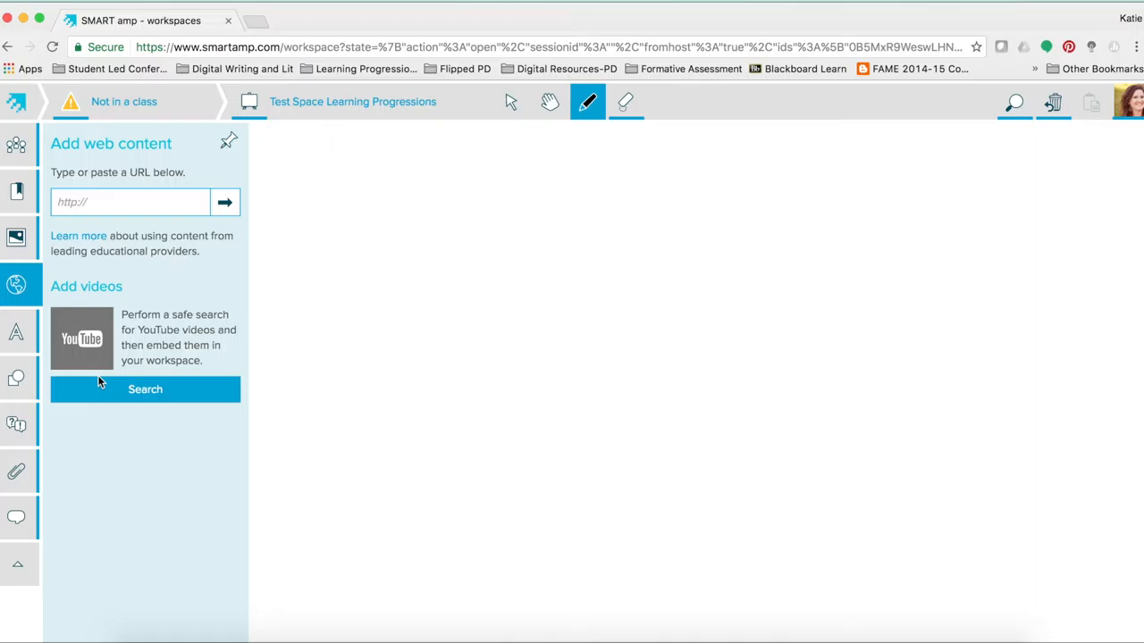
mouse_move(75, 379)
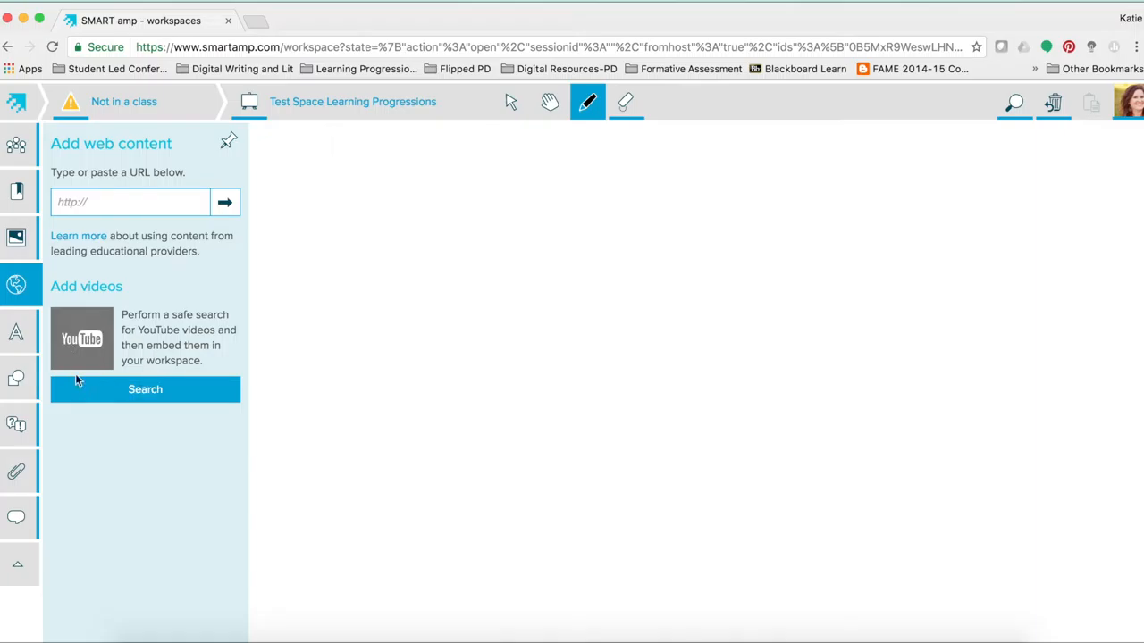
click(16, 331)
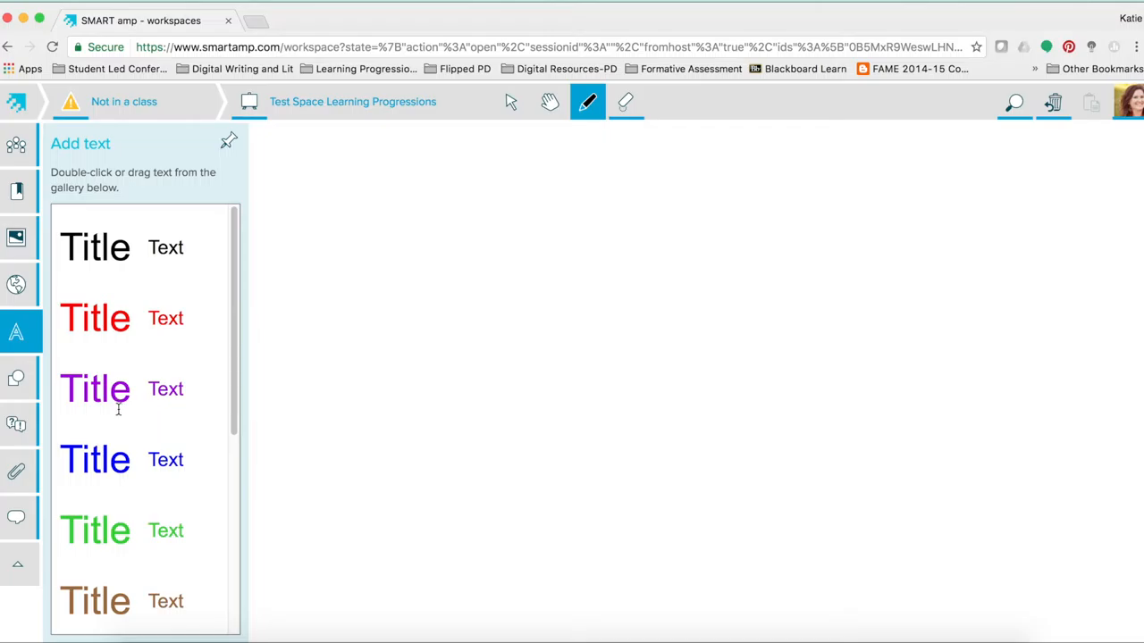
Step: Browse the Shapes, Ask and answer, Add files and Messaging panels
click(16, 379)
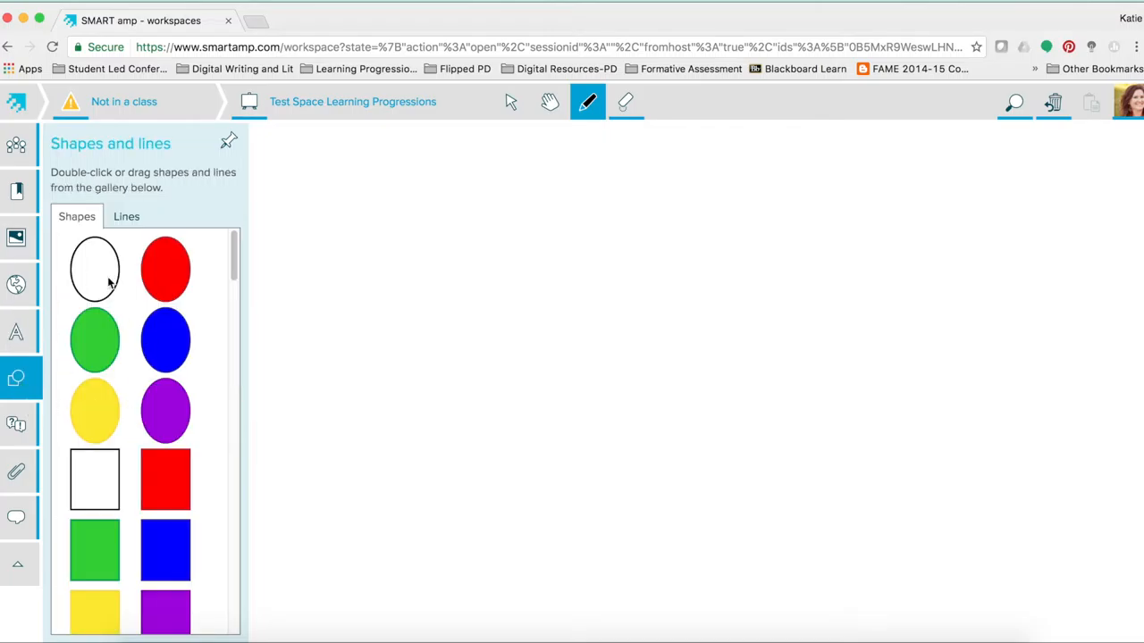
click(18, 421)
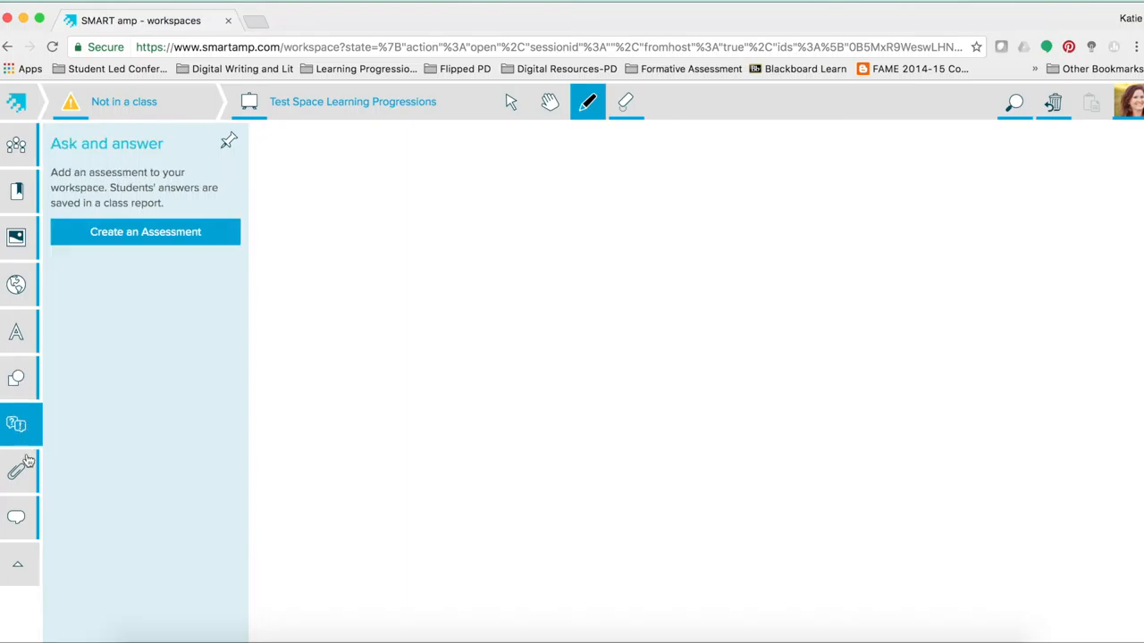
mouse_move(145, 239)
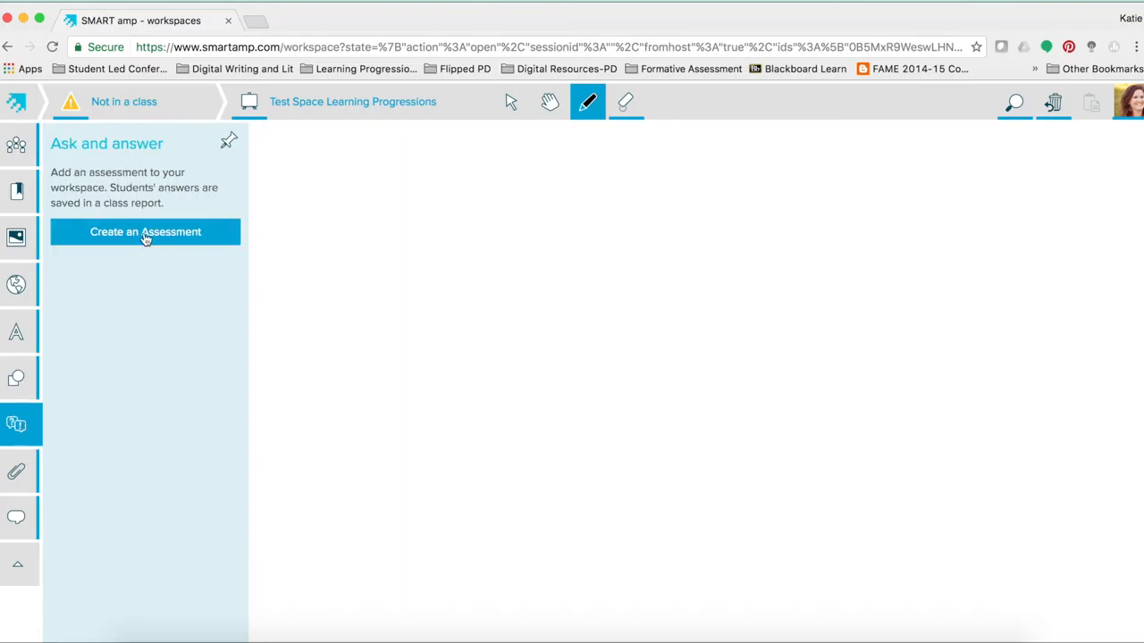
mouse_move(18, 472)
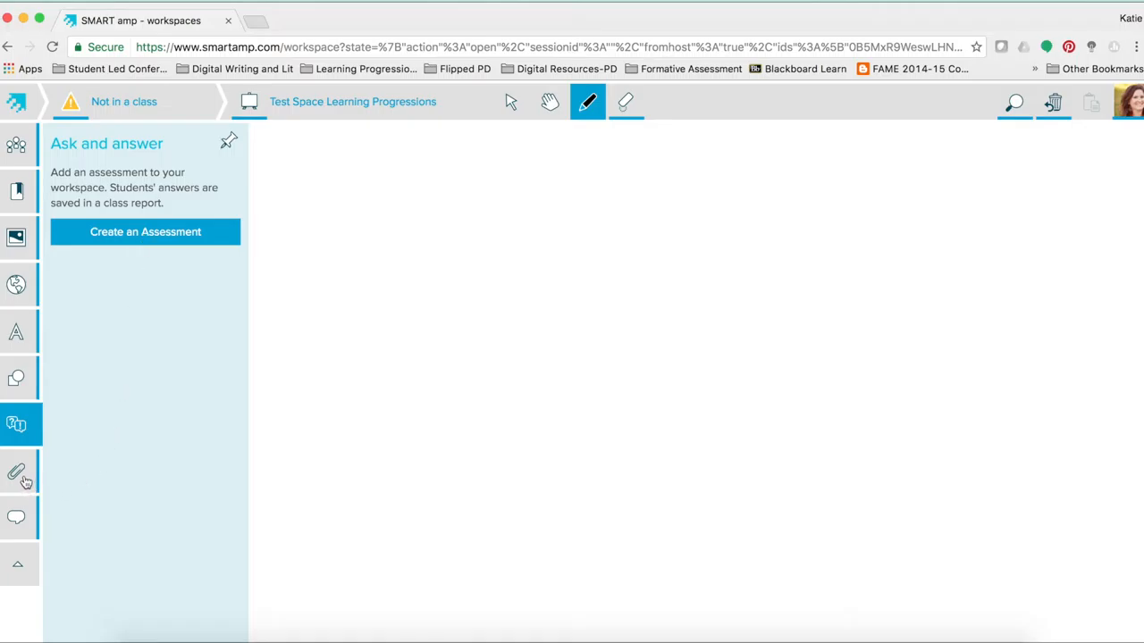
click(18, 472)
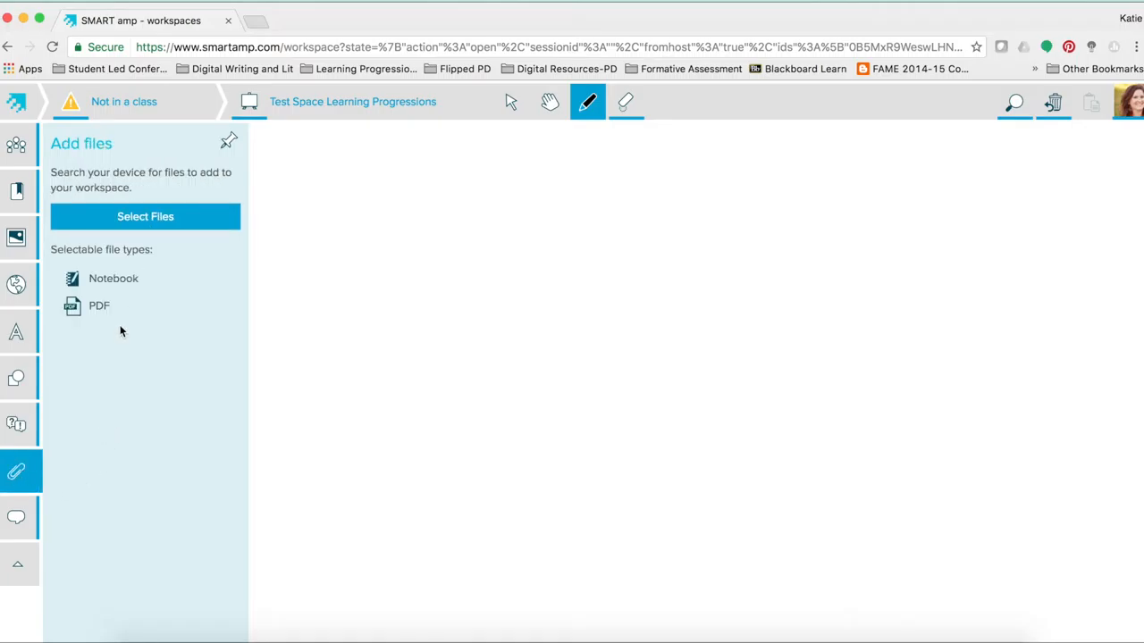
mouse_move(115, 288)
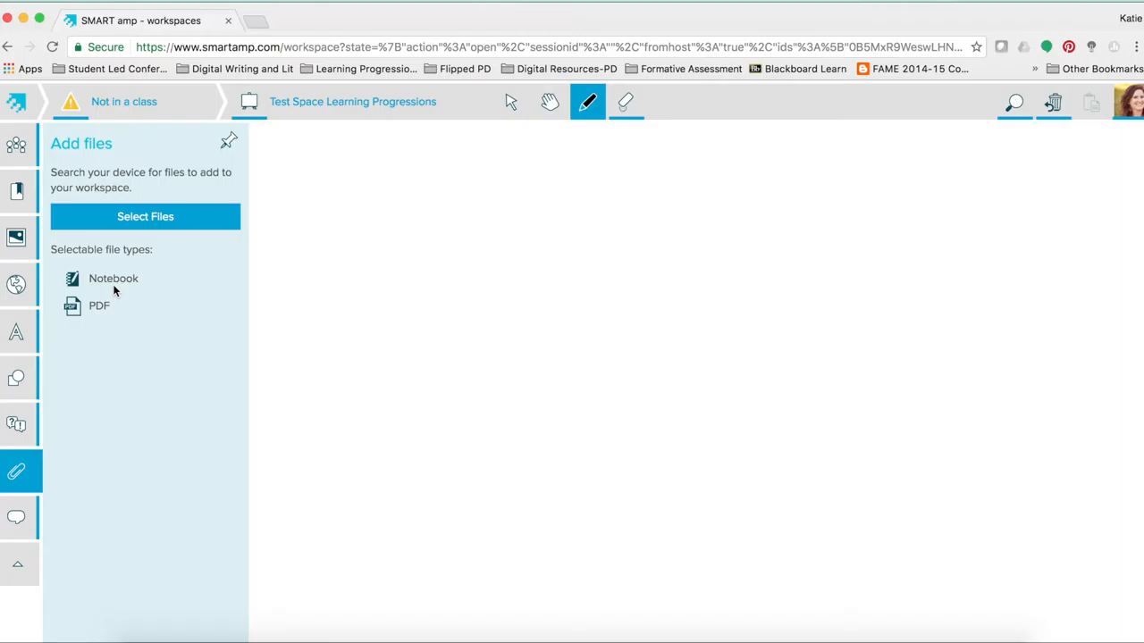
click(17, 519)
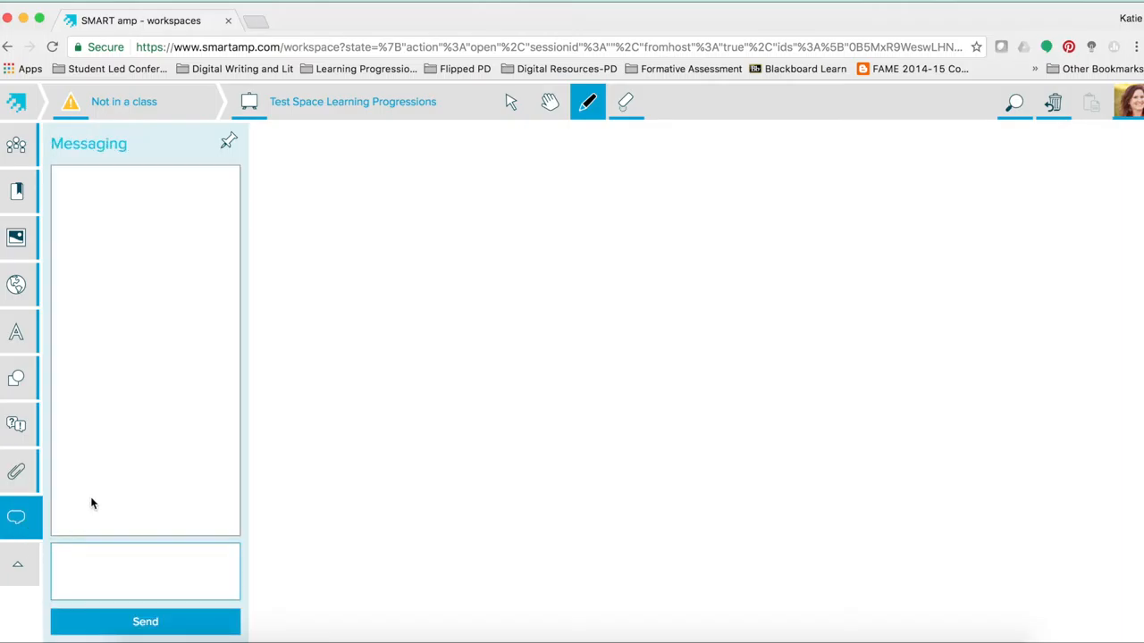
mouse_move(97, 470)
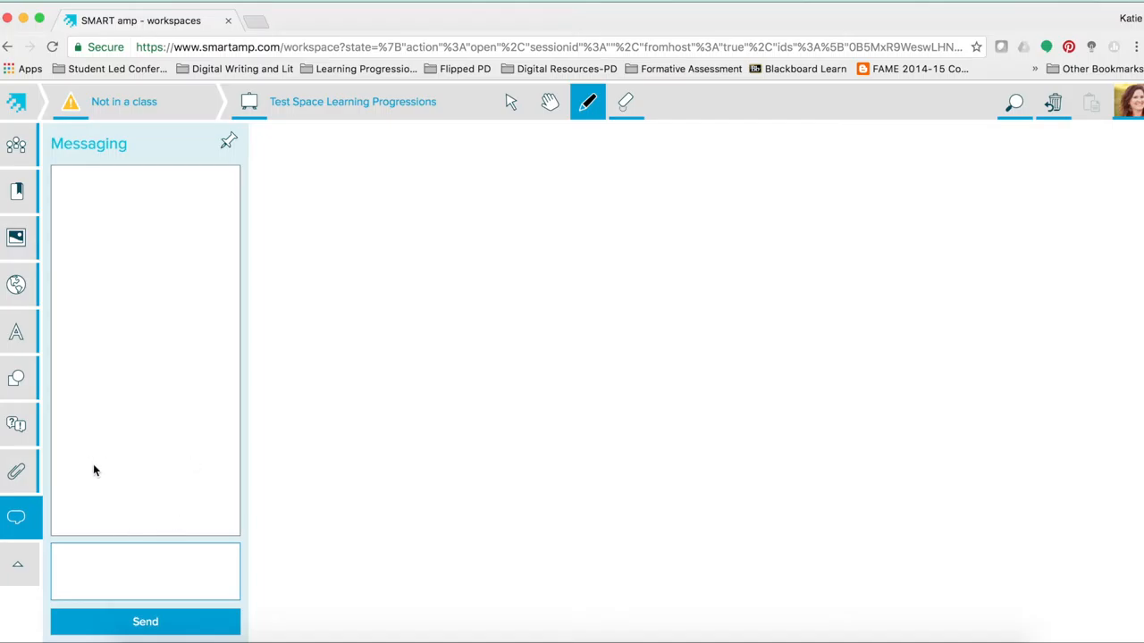
click(143, 572)
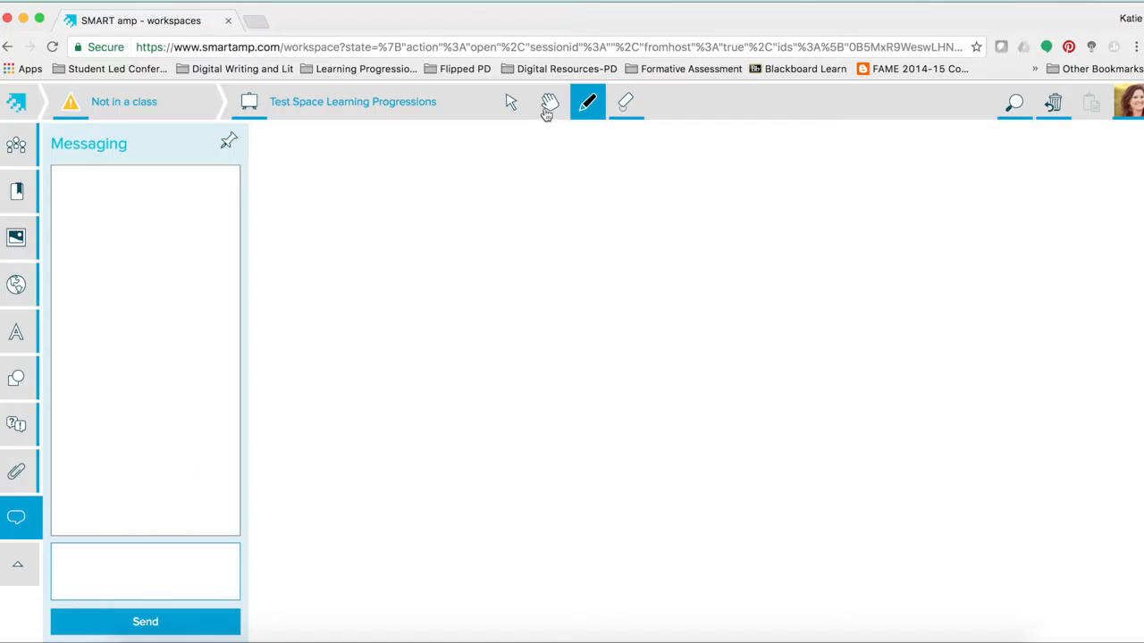
Step: Show the pen tool's colour and stroke thickness palette over the blank workspace
click(590, 100)
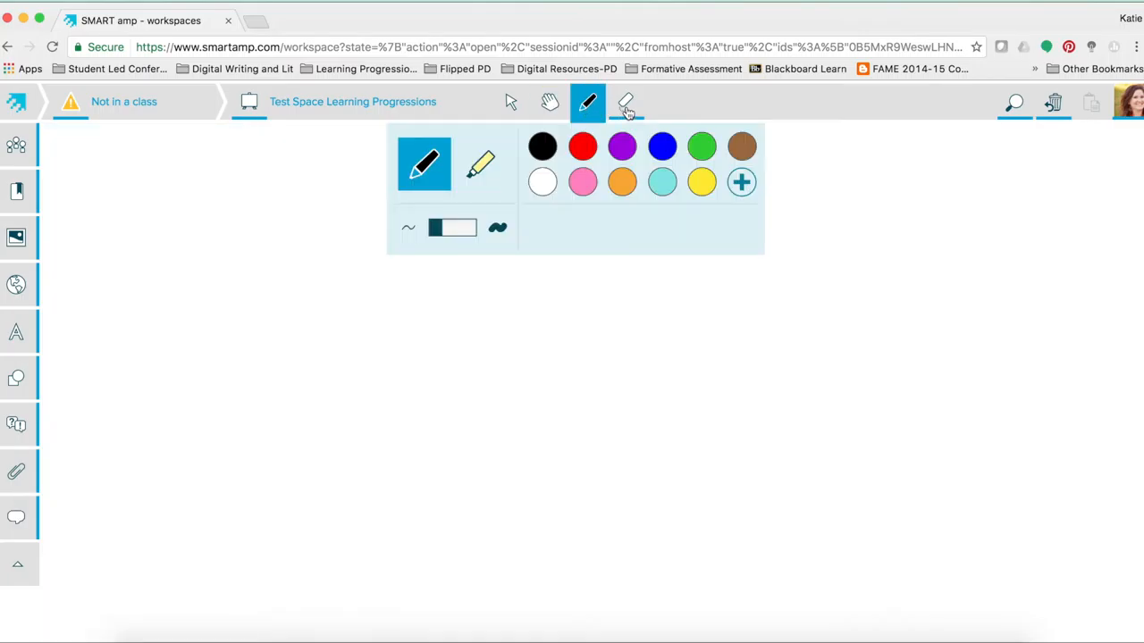
mouse_move(629, 250)
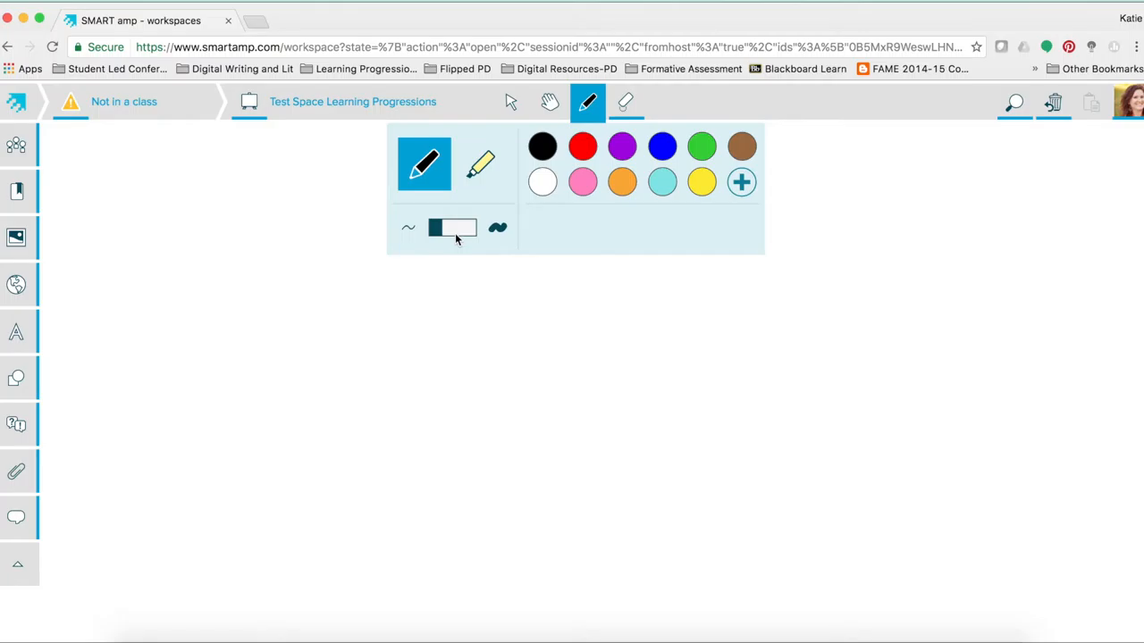
mouse_move(434, 381)
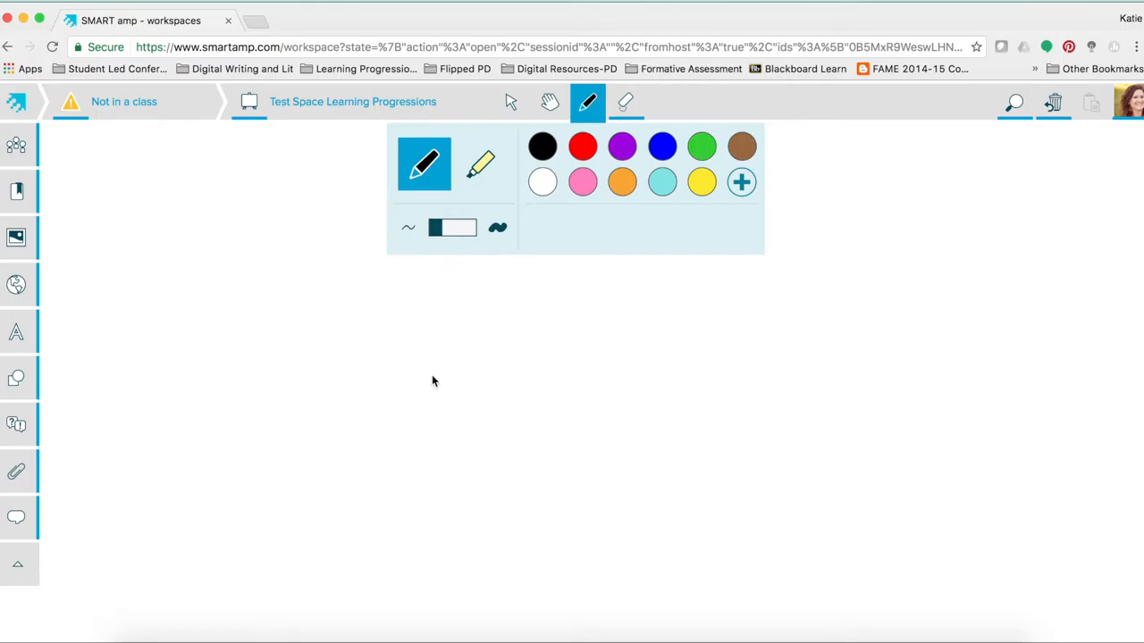
mouse_move(379, 409)
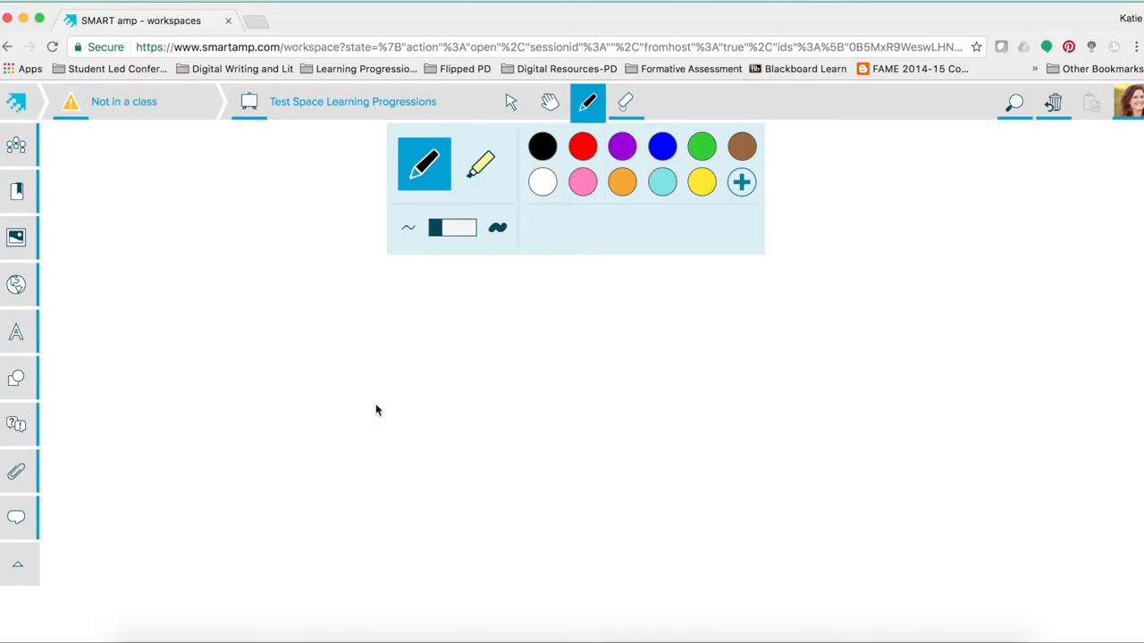
mouse_move(89, 420)
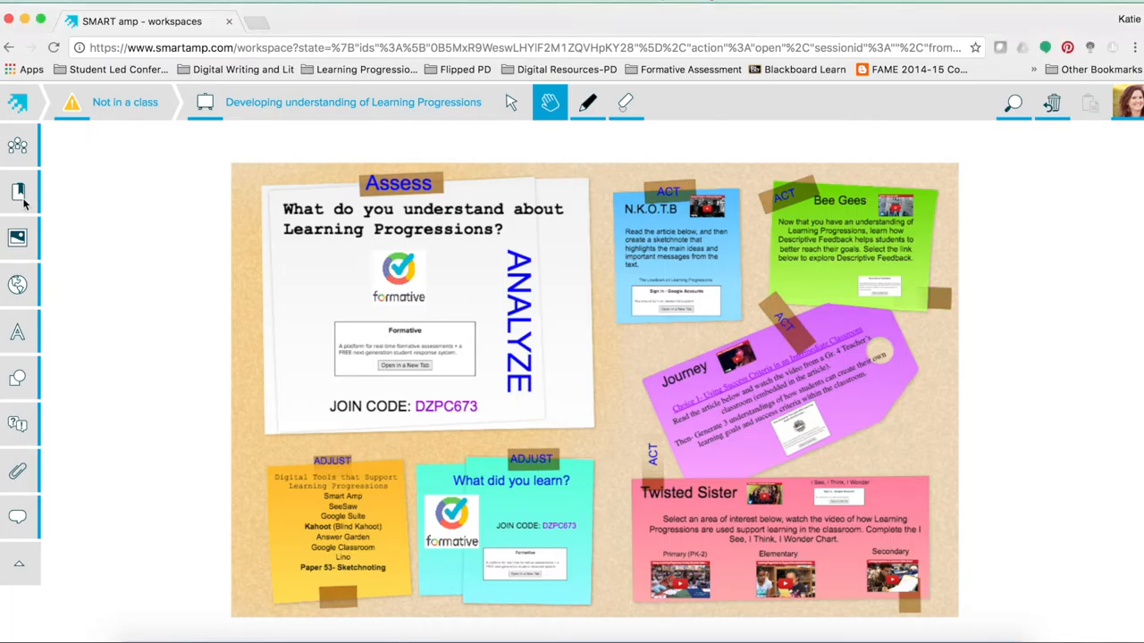
Step: Show the seven group-area bookmarks of the Learning Progressions workspace
click(18, 191)
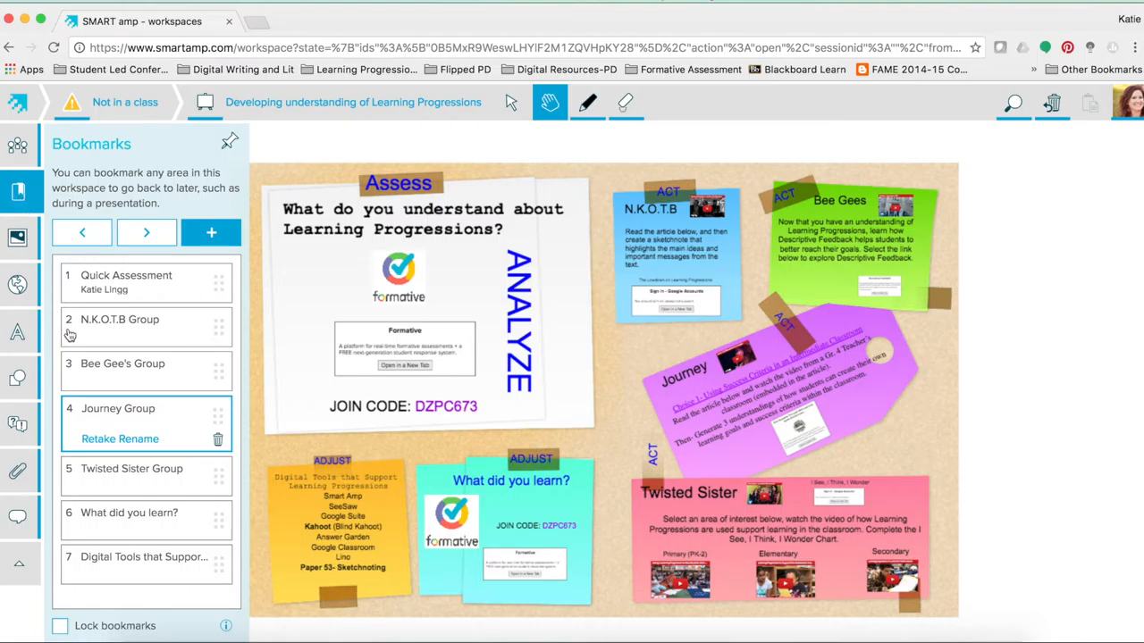
mouse_move(72, 347)
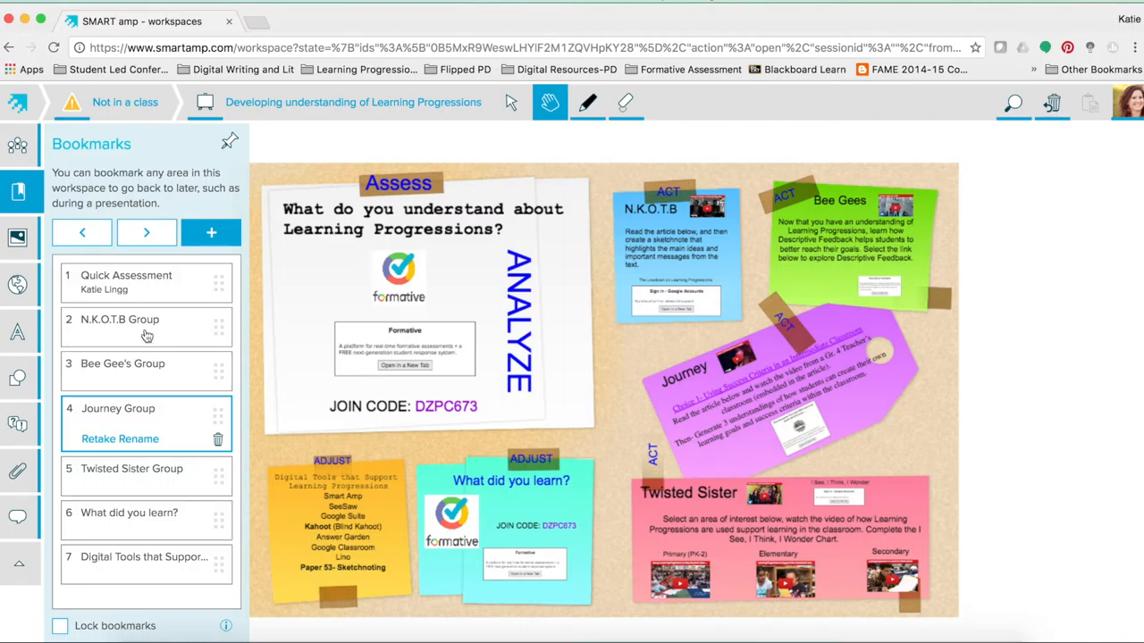
Step: Jump via bookmarks to the N.K.O.T.B, Bee Gees, Journey and Twisted Sister group cards
click(118, 319)
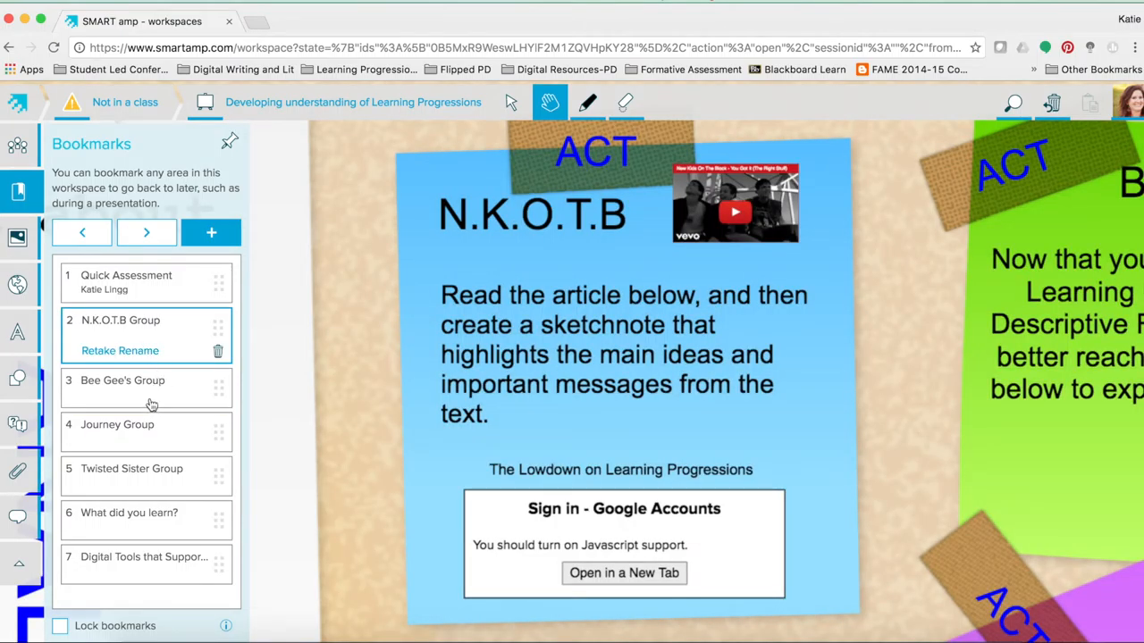
click(121, 379)
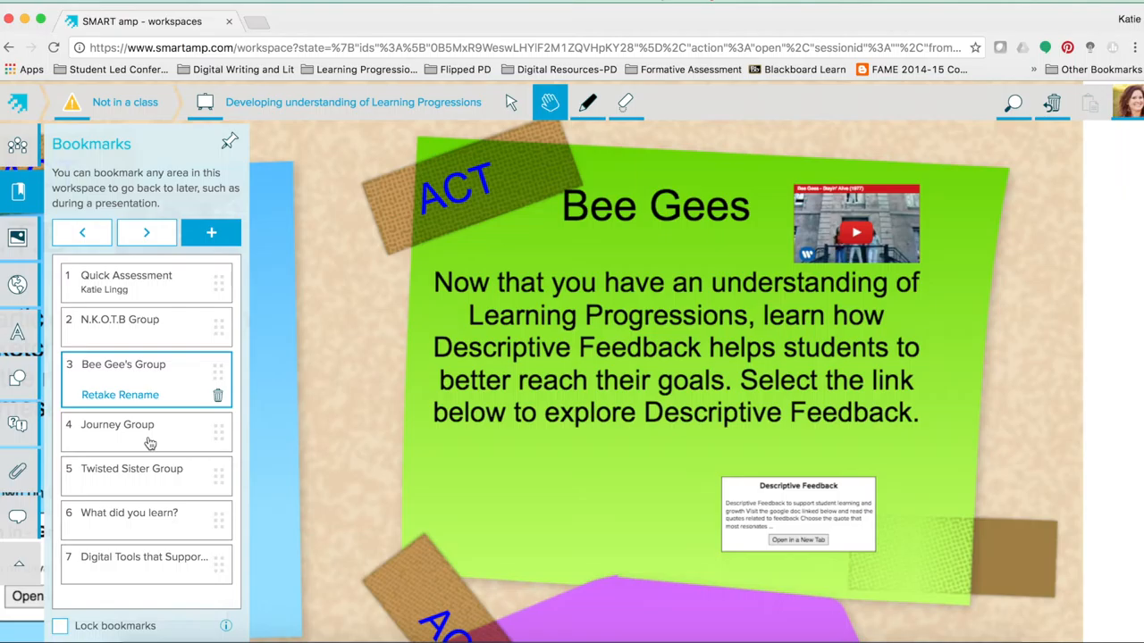
click(118, 425)
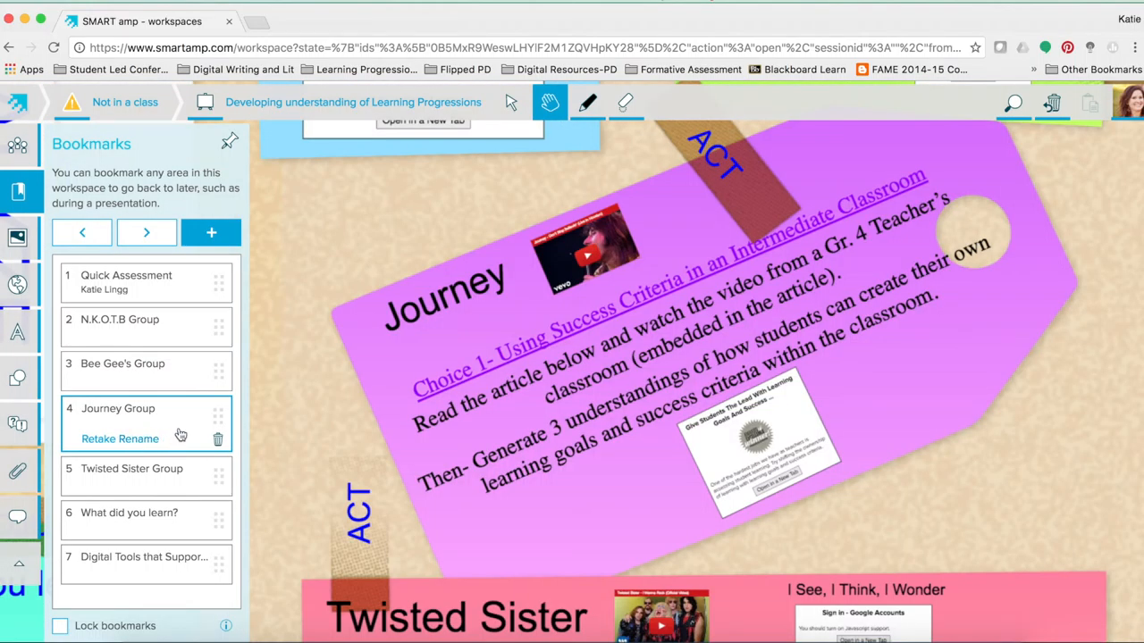
click(132, 452)
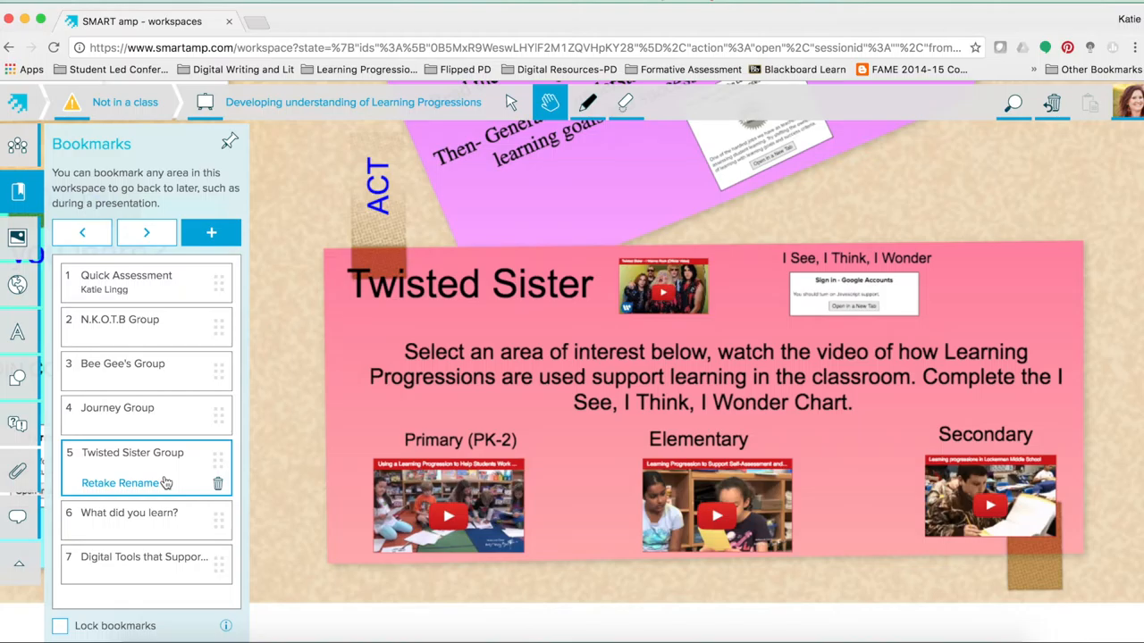
mouse_move(170, 481)
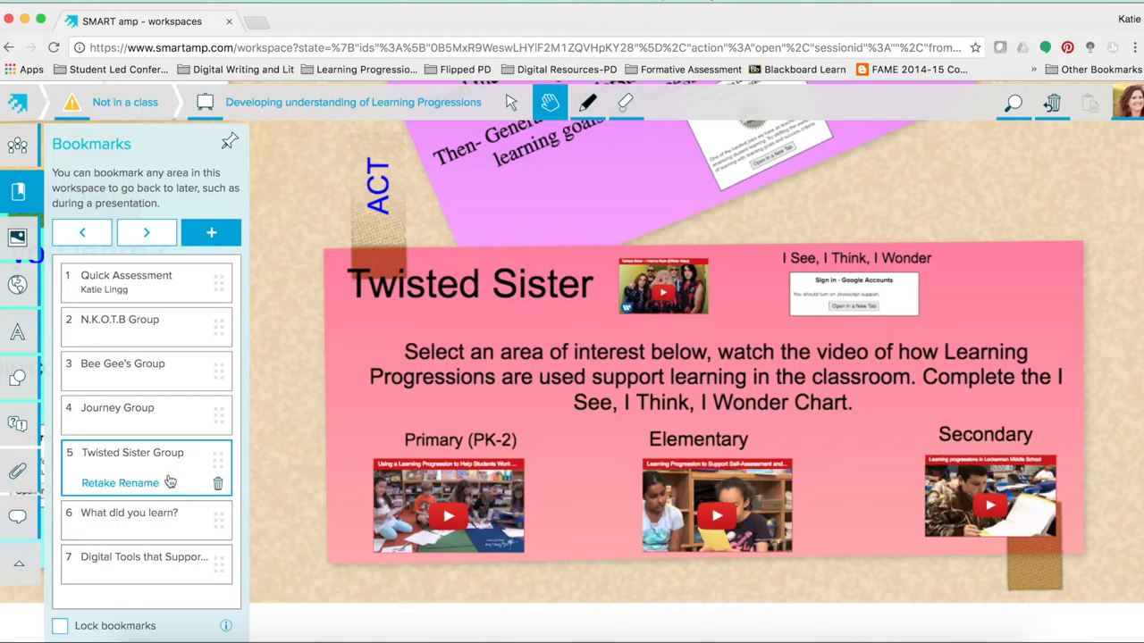
mouse_move(150, 397)
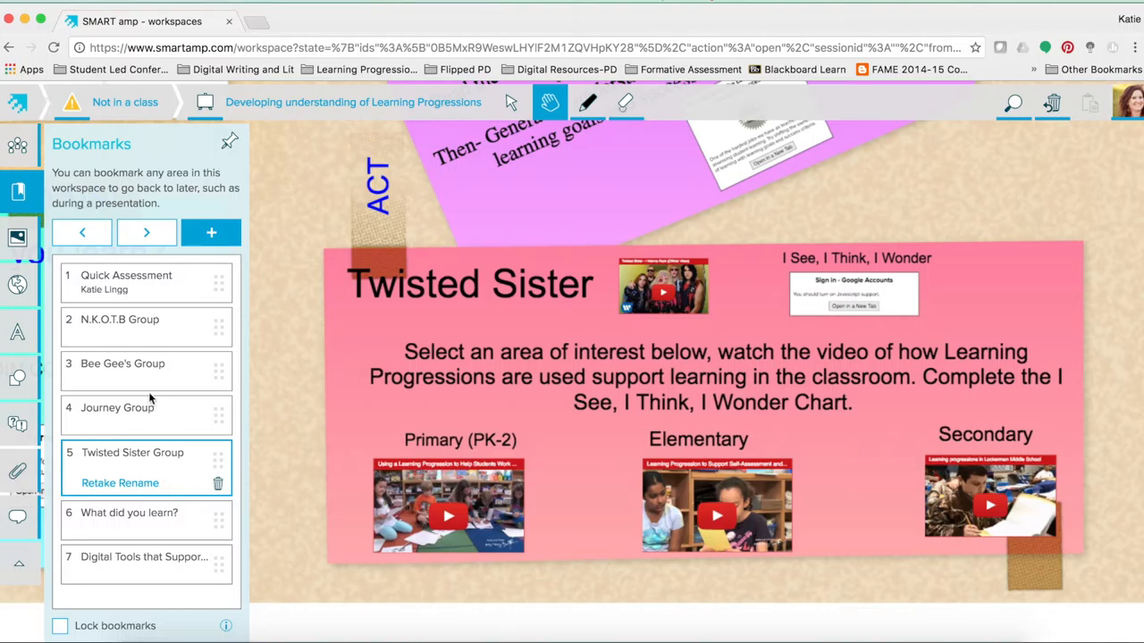
Step: Revisit the N.K.O.T.B, Journey, N.K.O.T.B, Bee Gees and Journey cards via bookmarks
click(119, 320)
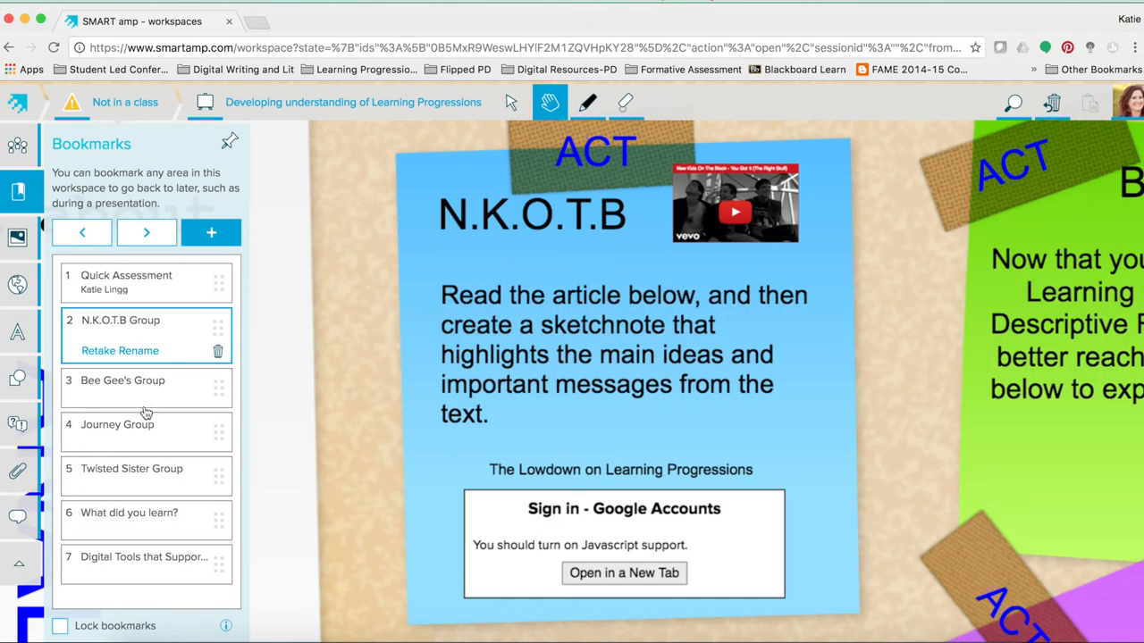
click(116, 408)
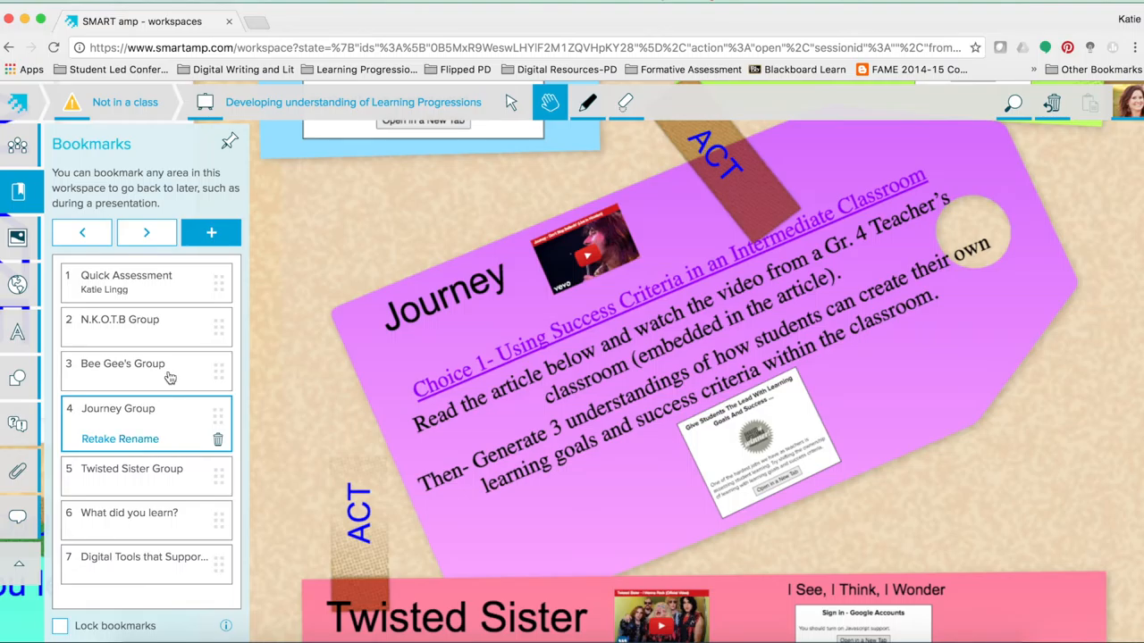
click(120, 318)
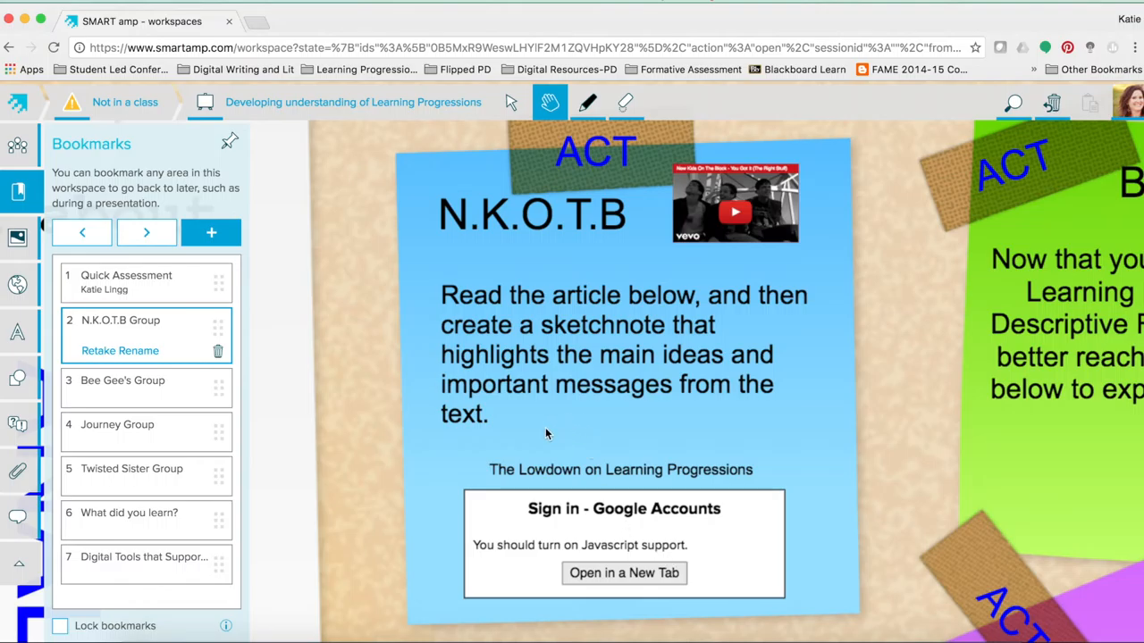
click(122, 379)
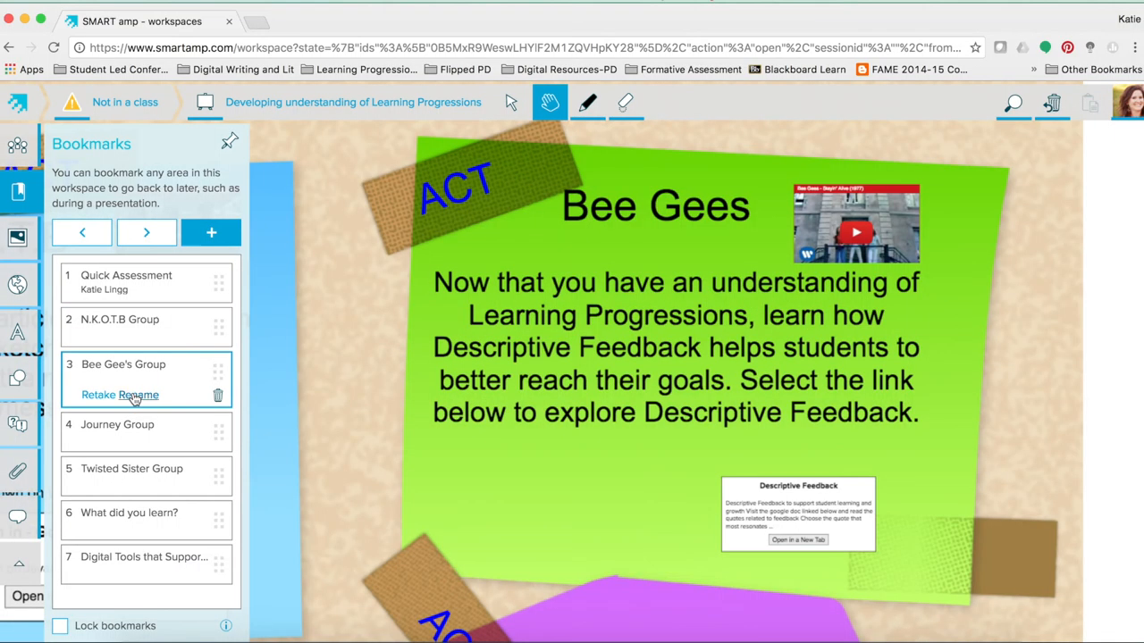
mouse_move(483, 511)
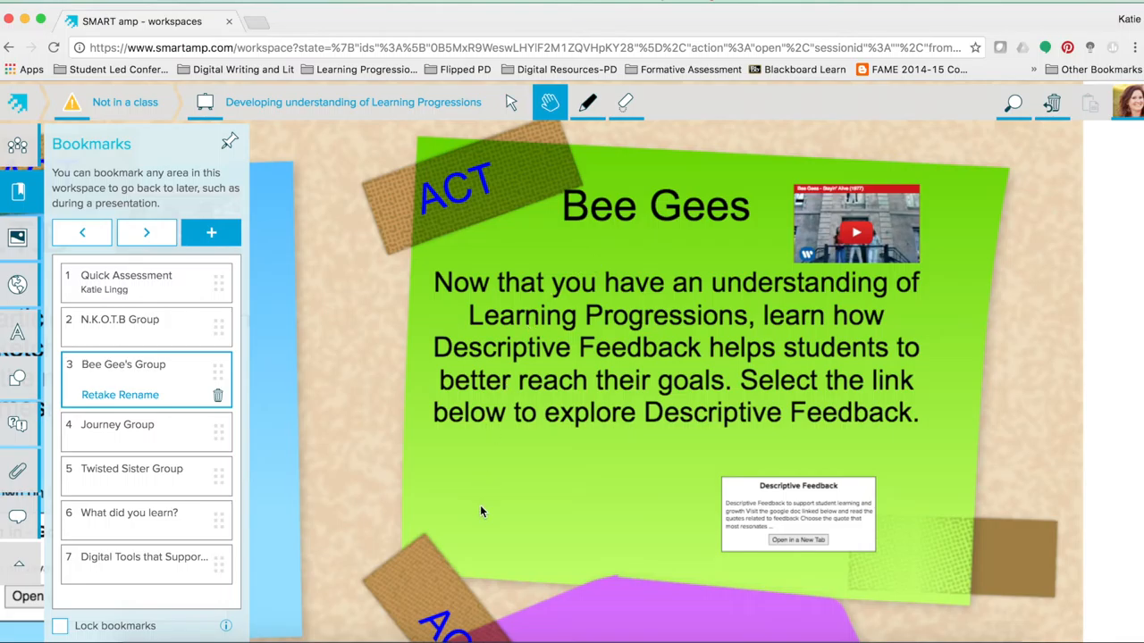
mouse_move(479, 500)
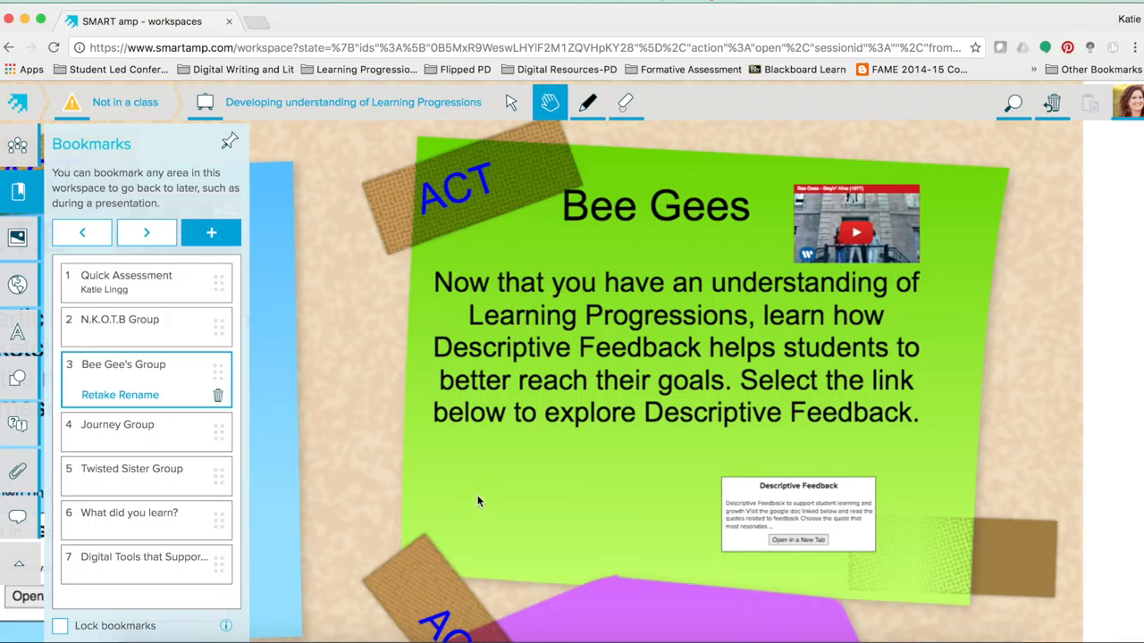
mouse_move(483, 498)
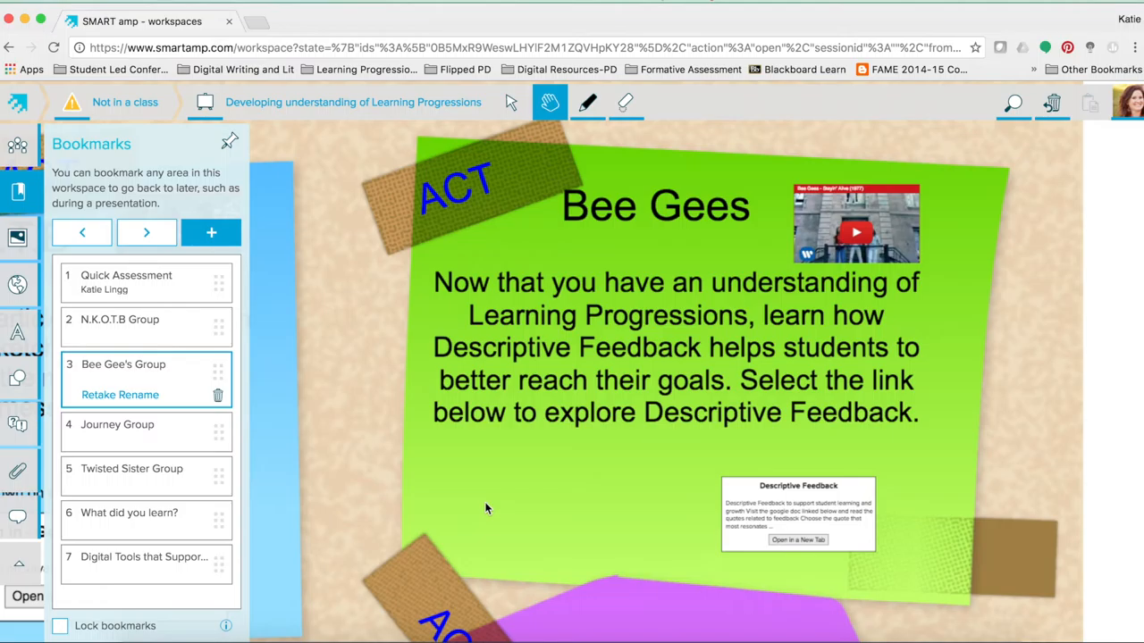
mouse_move(497, 533)
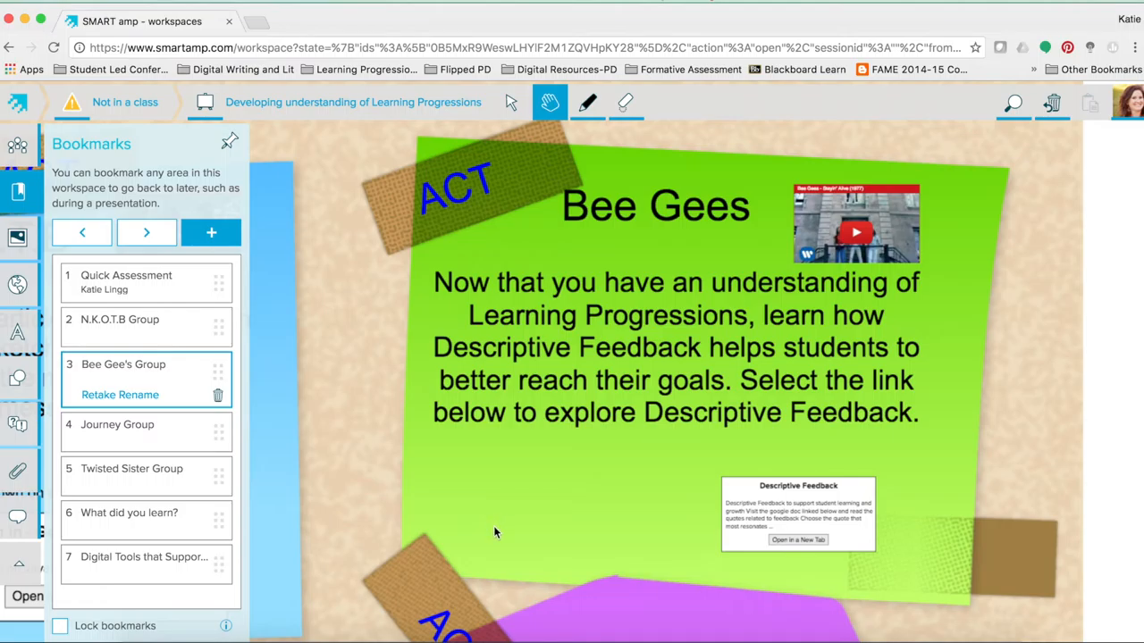
mouse_move(499, 533)
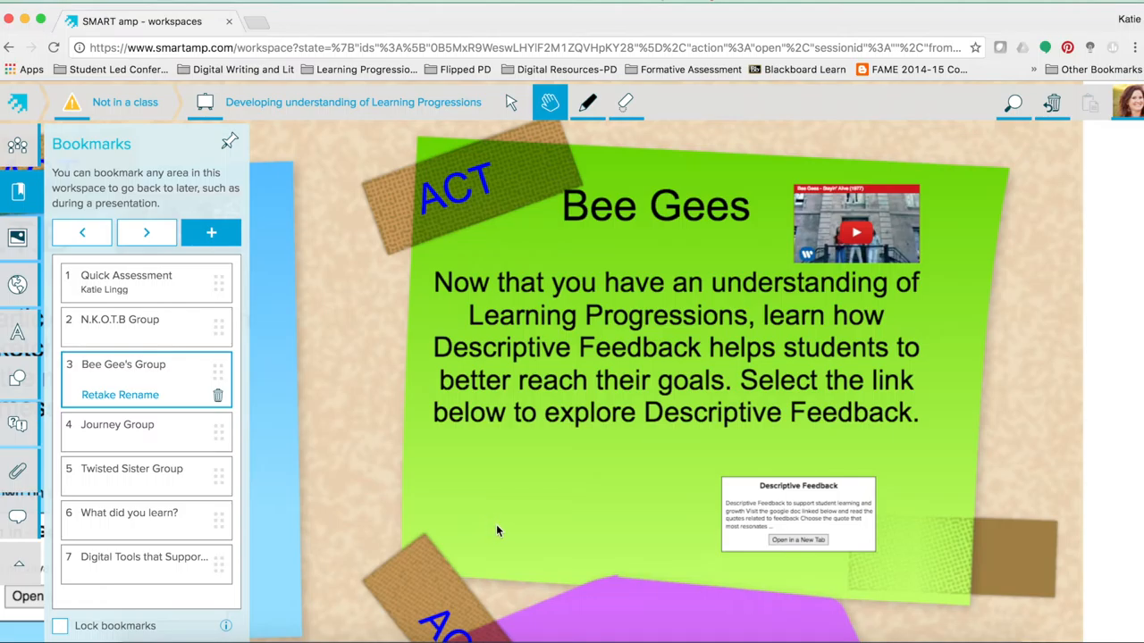
click(115, 426)
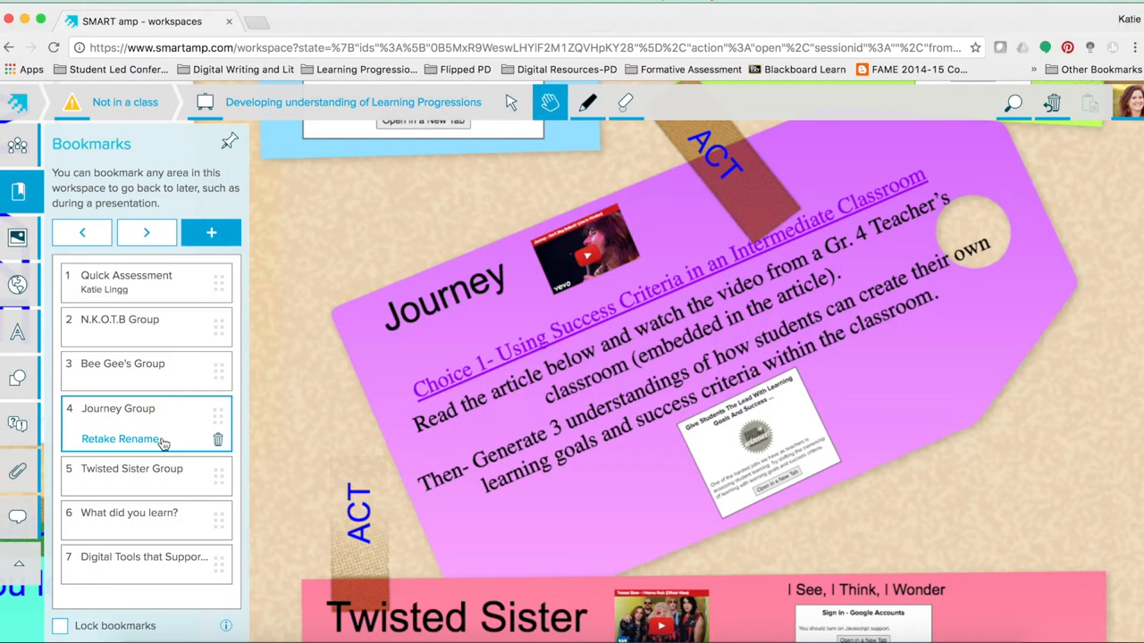
mouse_move(157, 443)
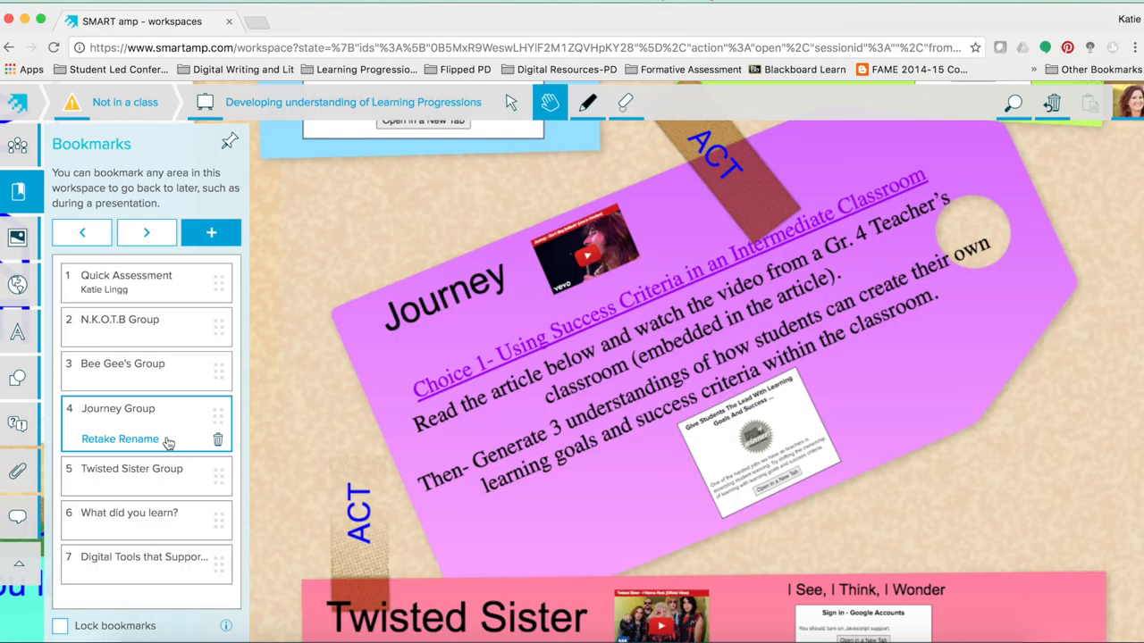
Step: Show the messaging panel, then the text-style gallery beside the Journey card
click(16, 519)
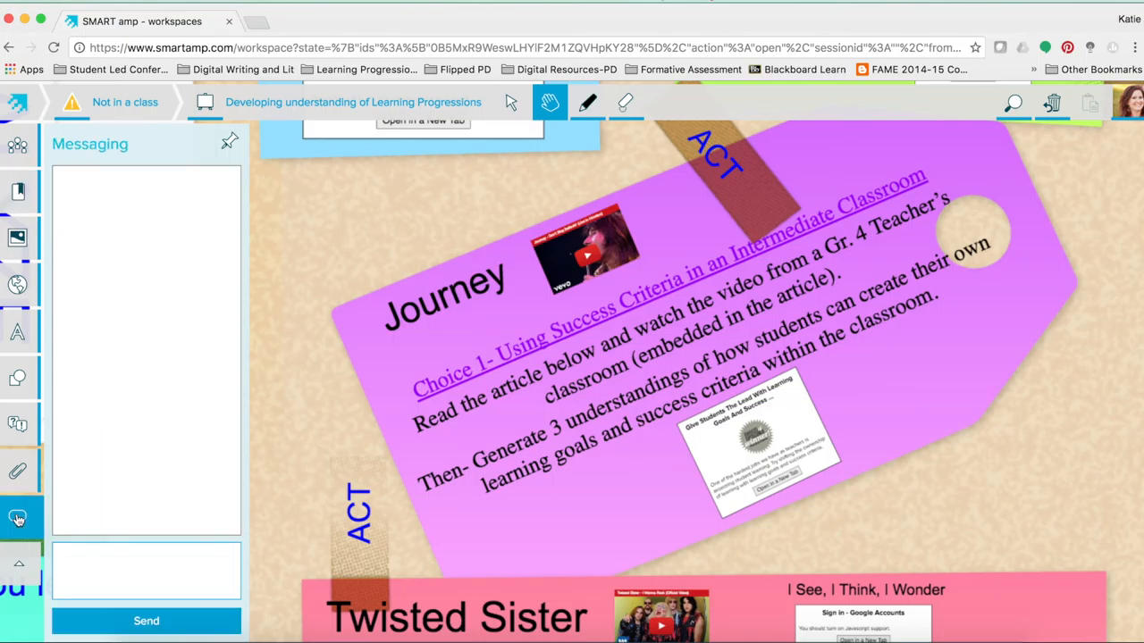
click(18, 330)
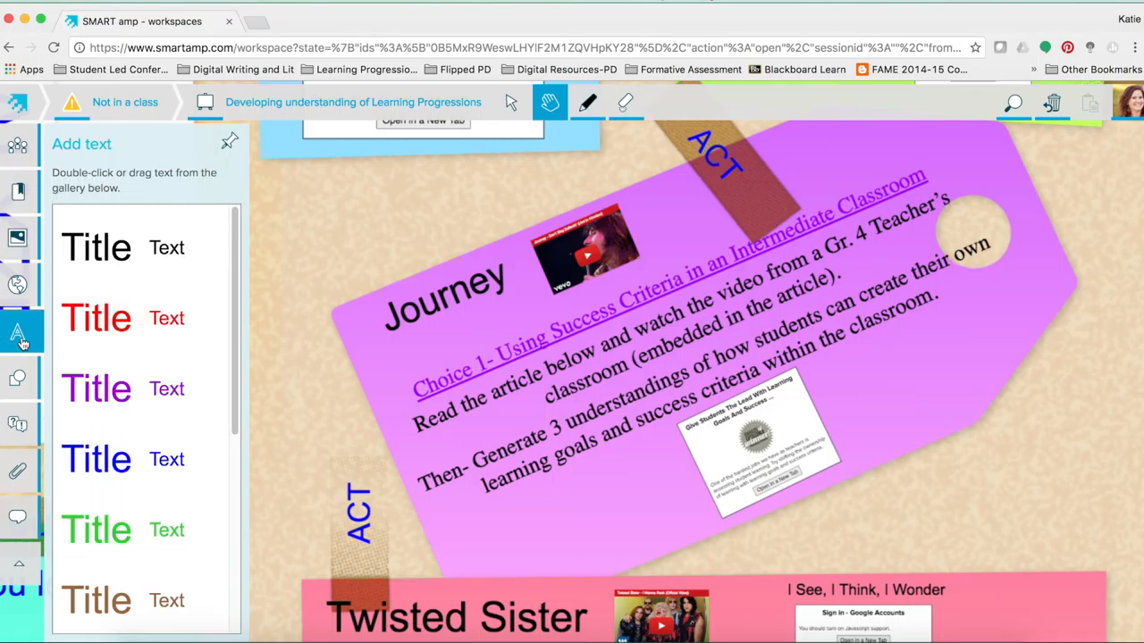